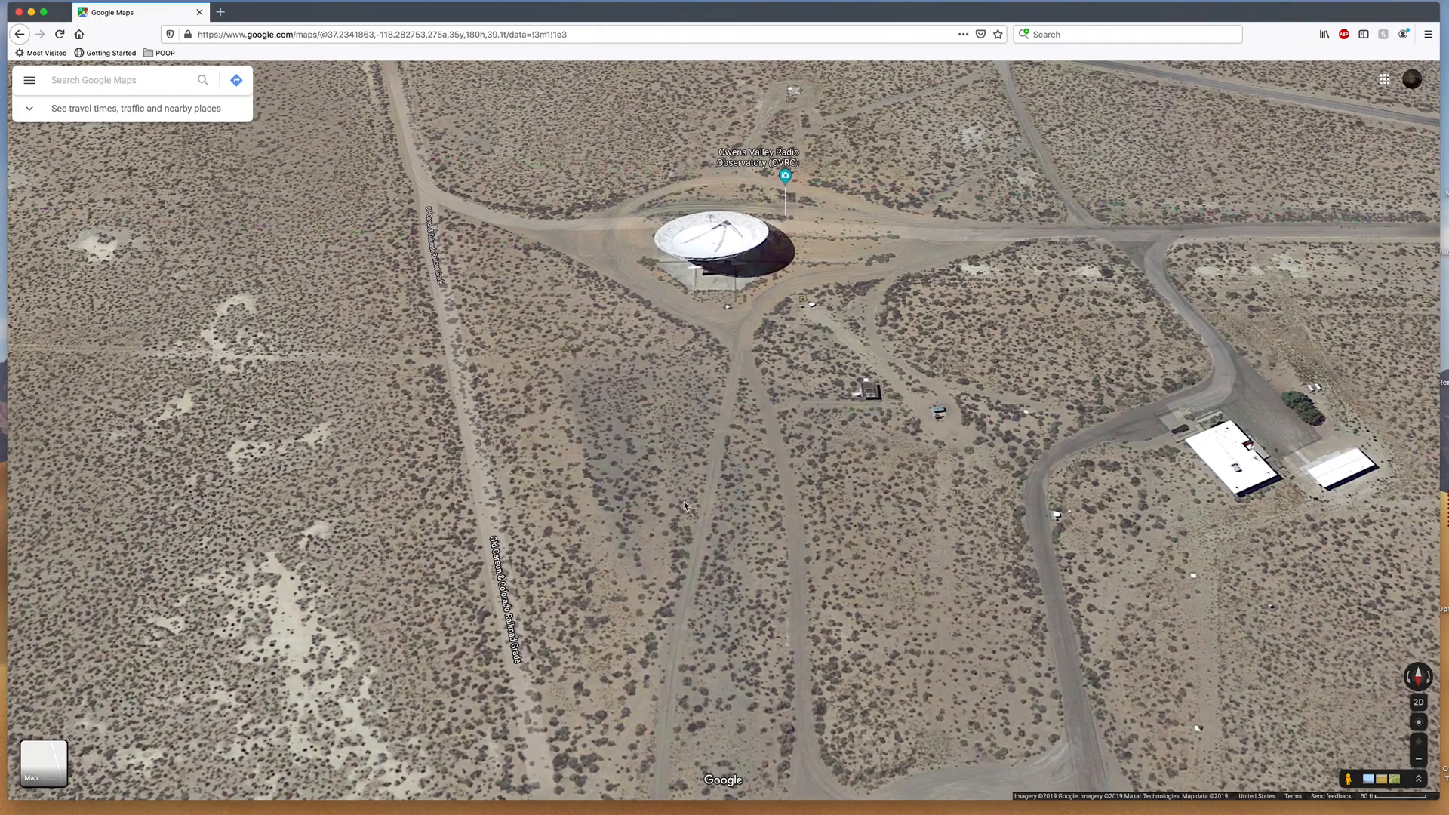
Step: Move from the Google Maps satellite view of the observatory to the Stellarium Web star map
left_click(356, 17)
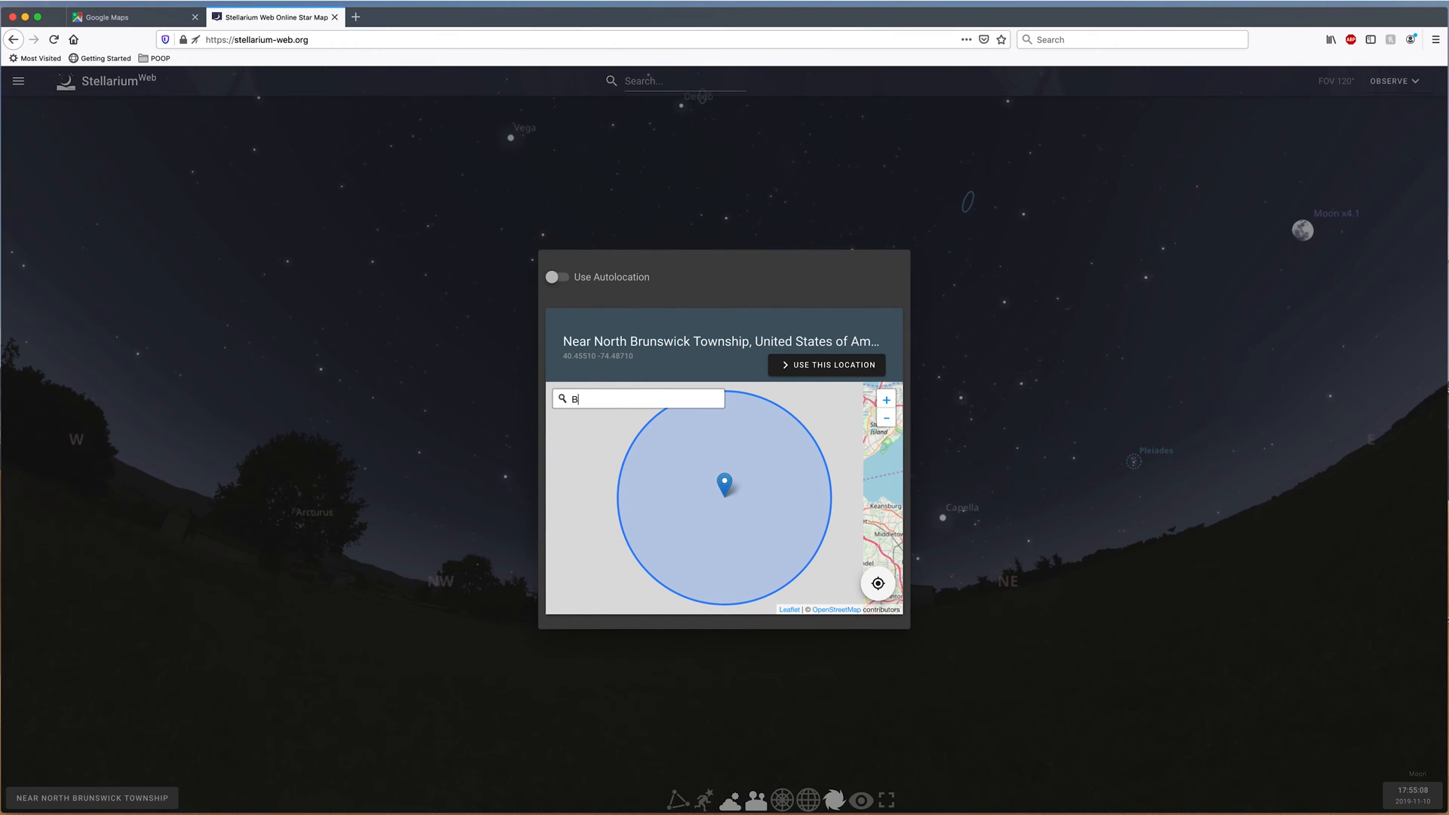
Step: Search 'Big Pine California' and use it as the observing location
type("ig Pine California")
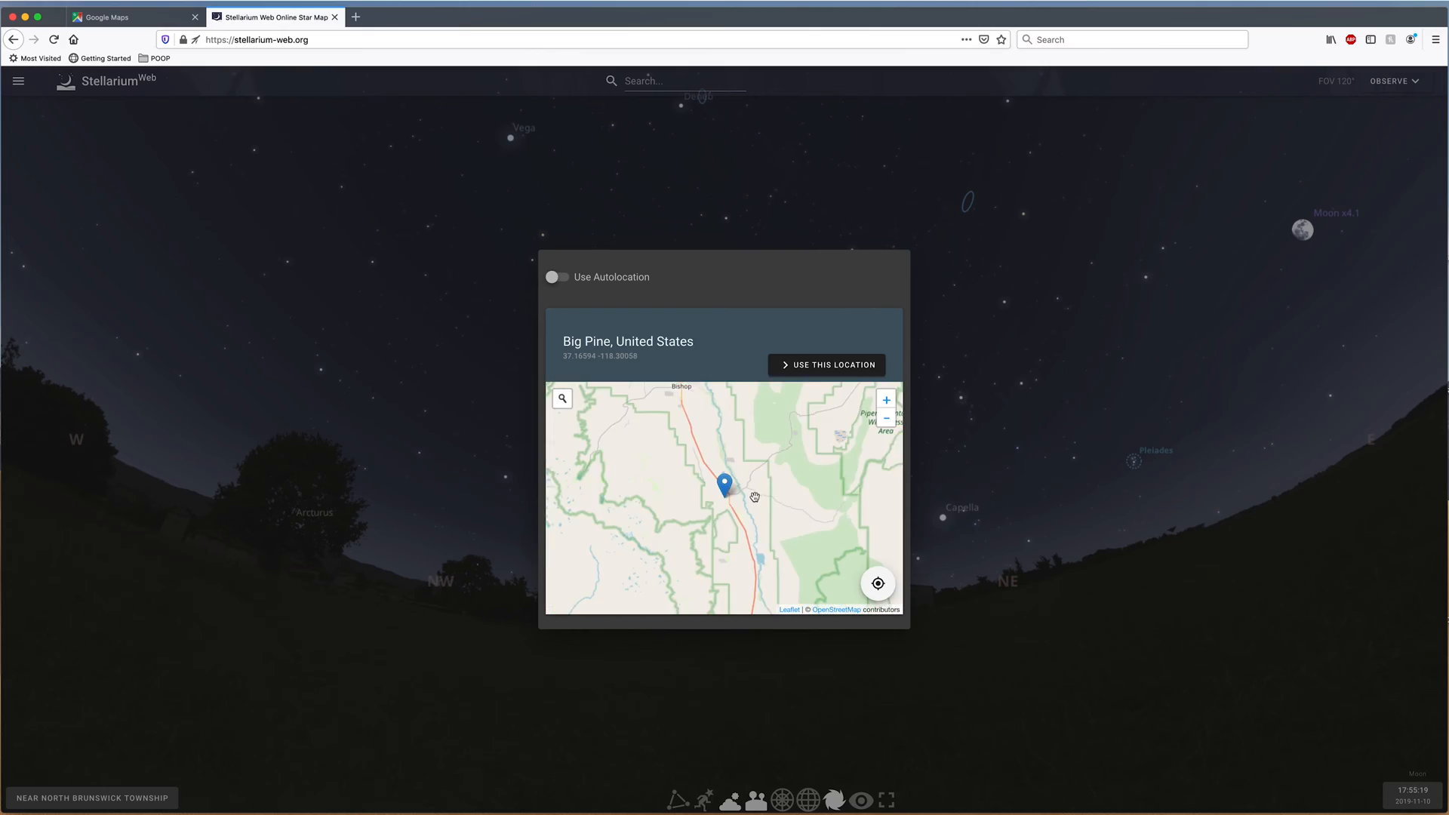
left_click(825, 364)
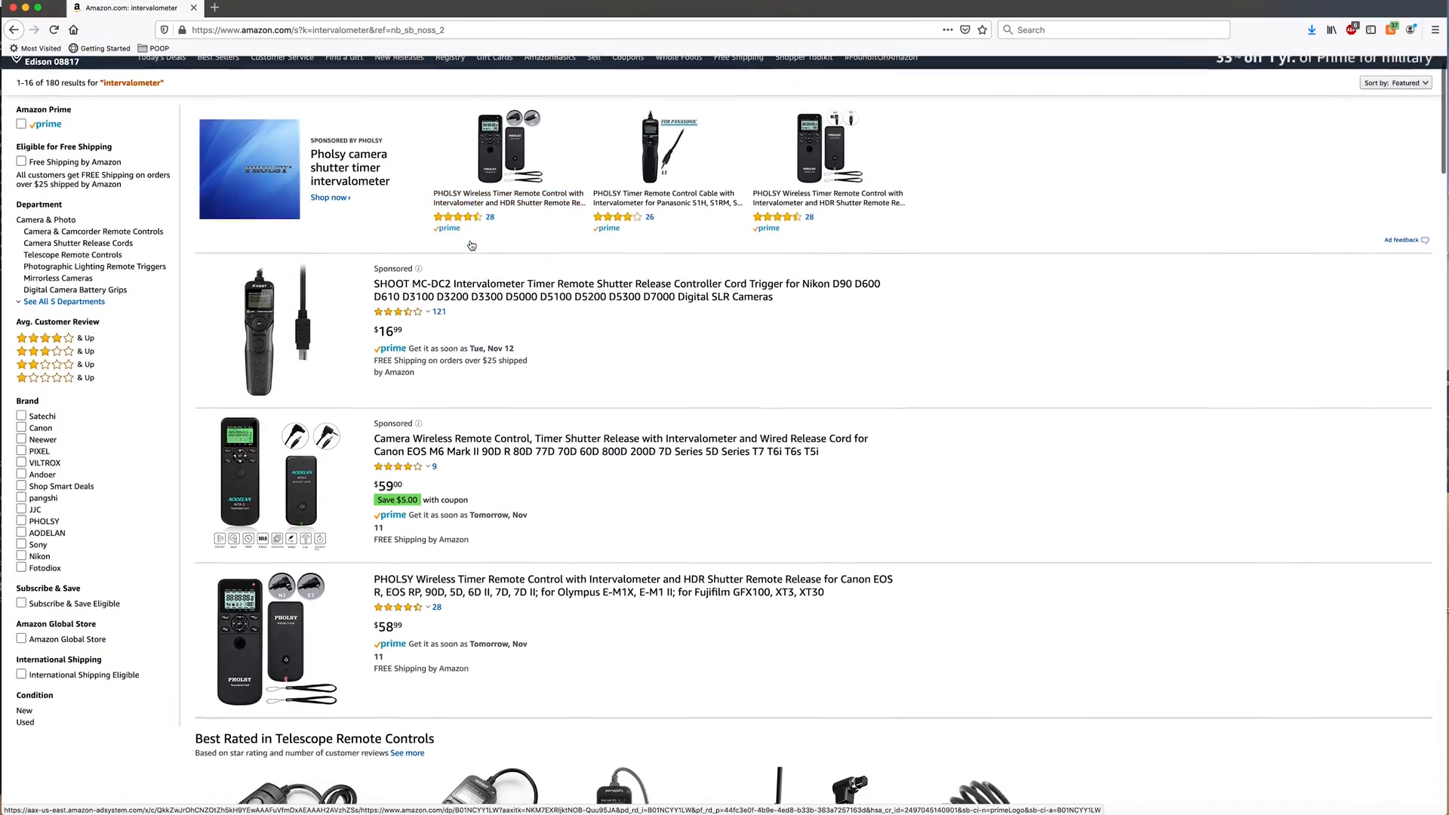
scroll("down", 3)
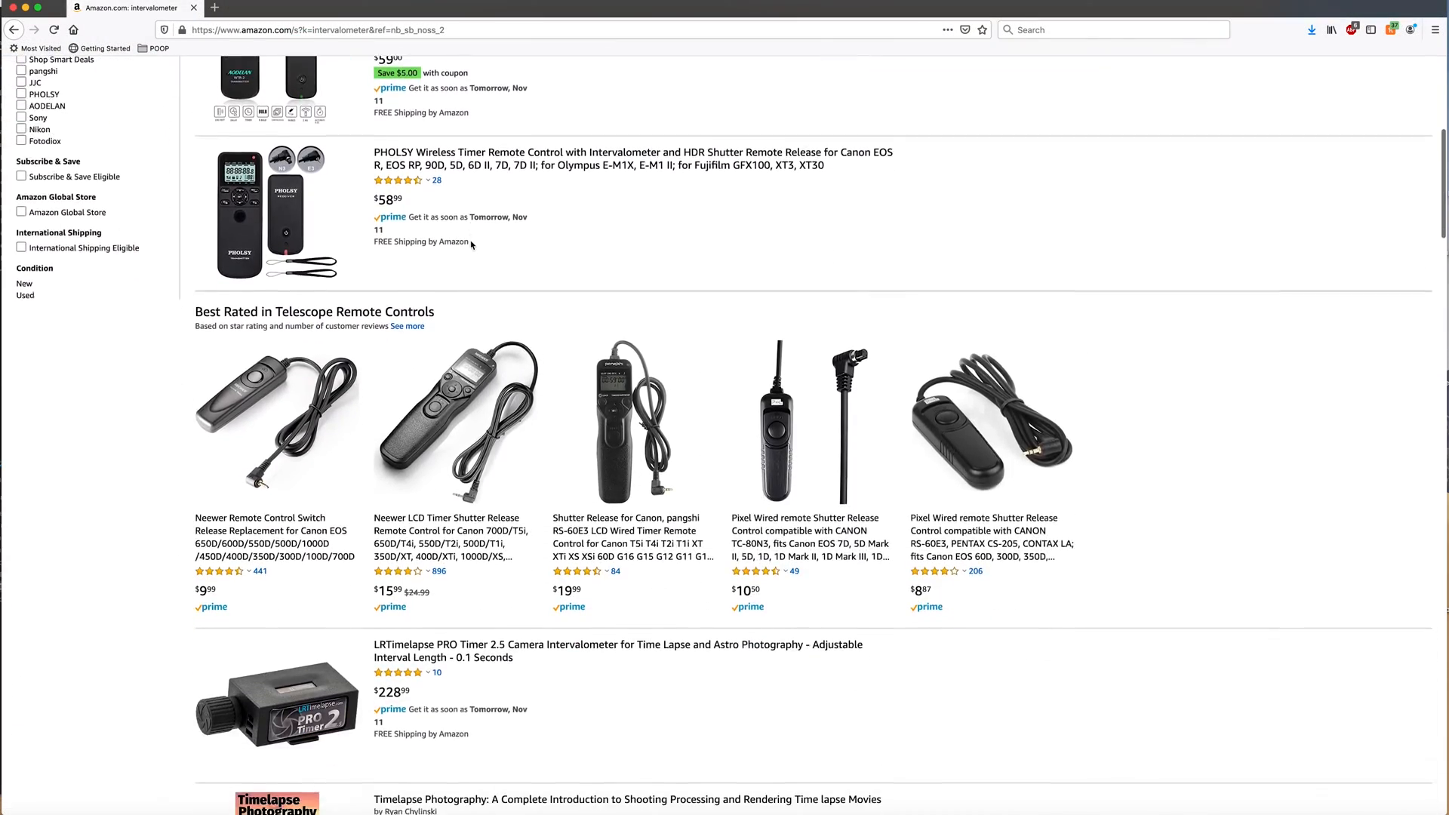
scroll("down", 3)
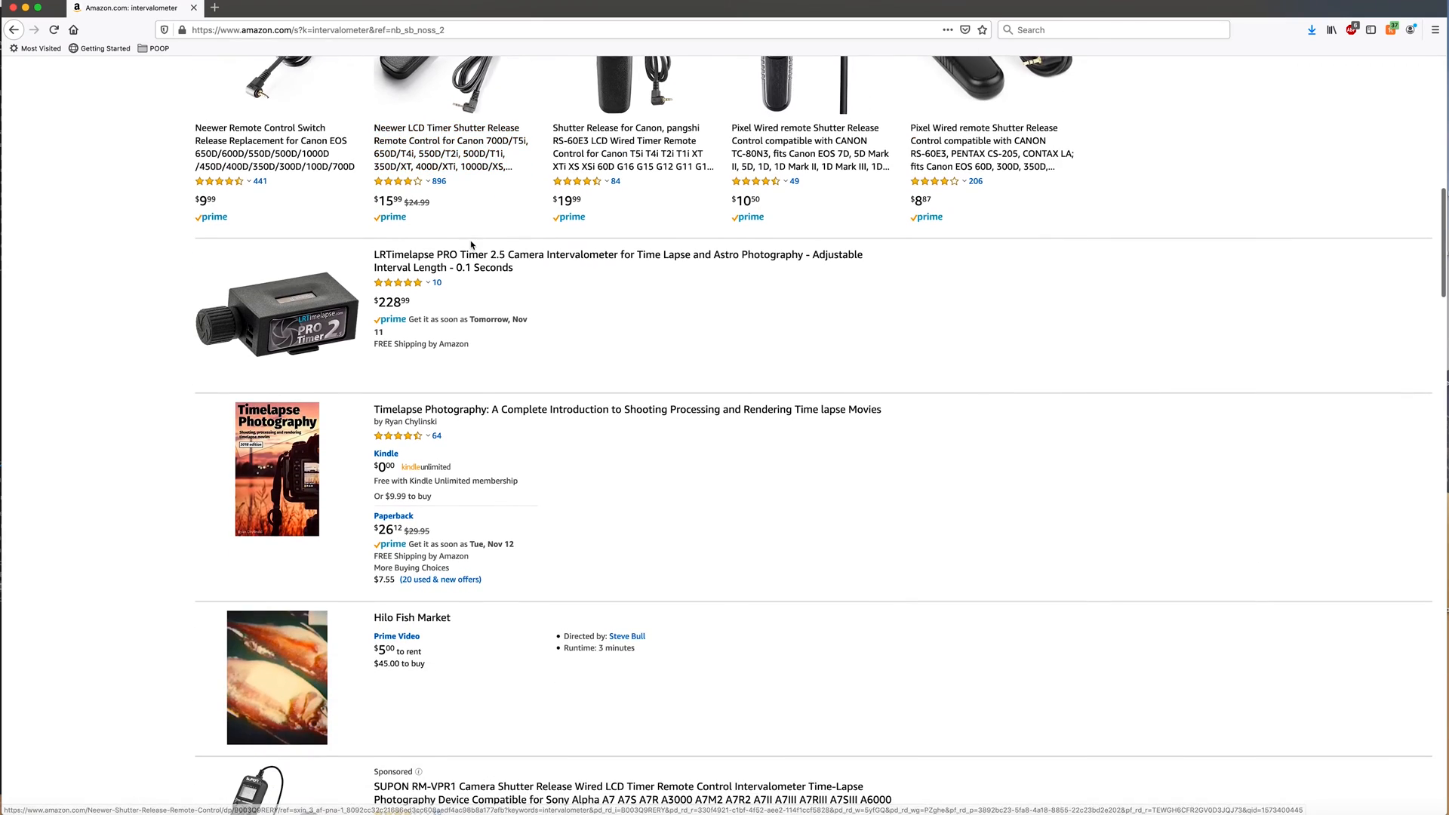
scroll("down", 3)
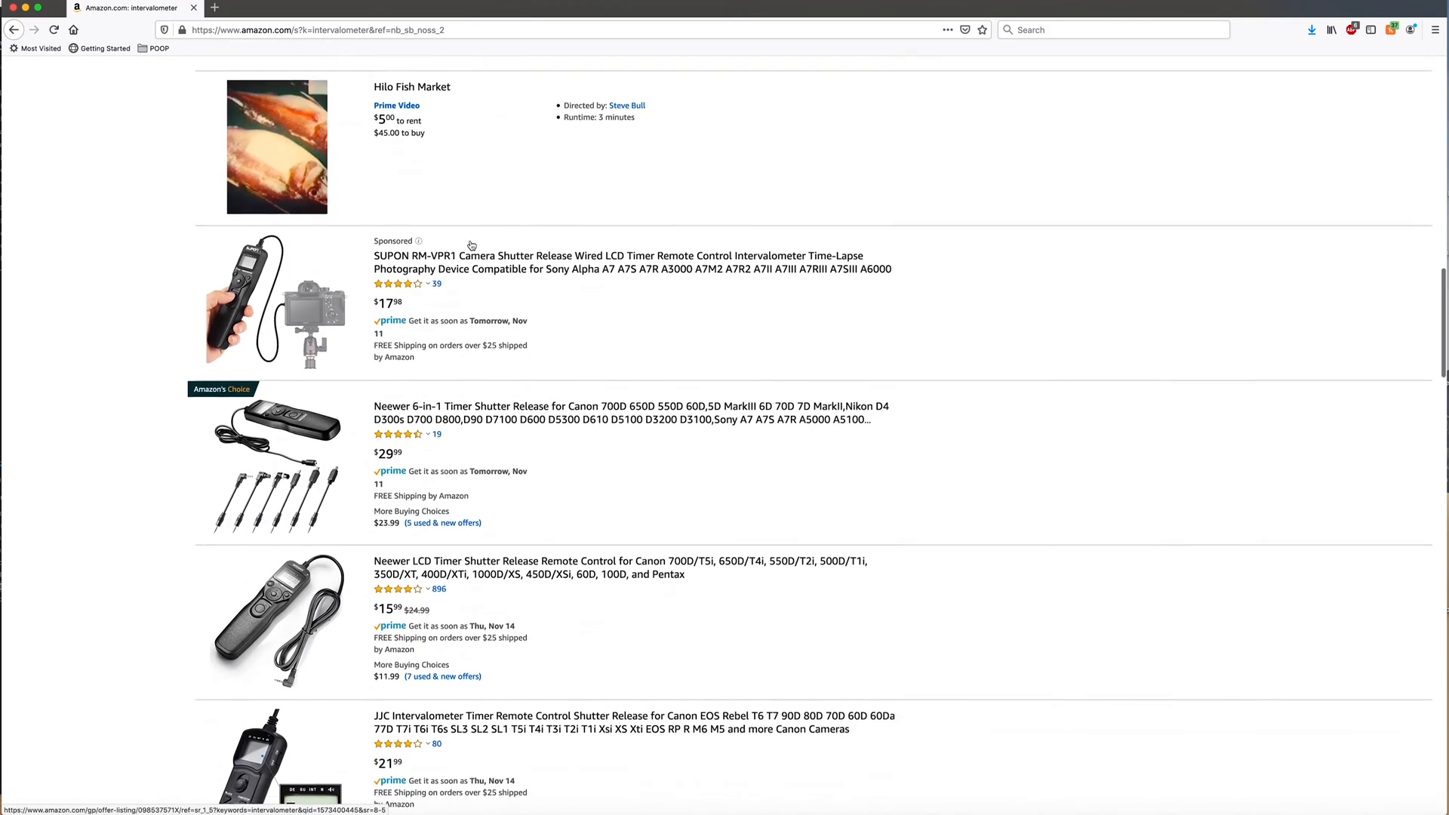
scroll("down", 3)
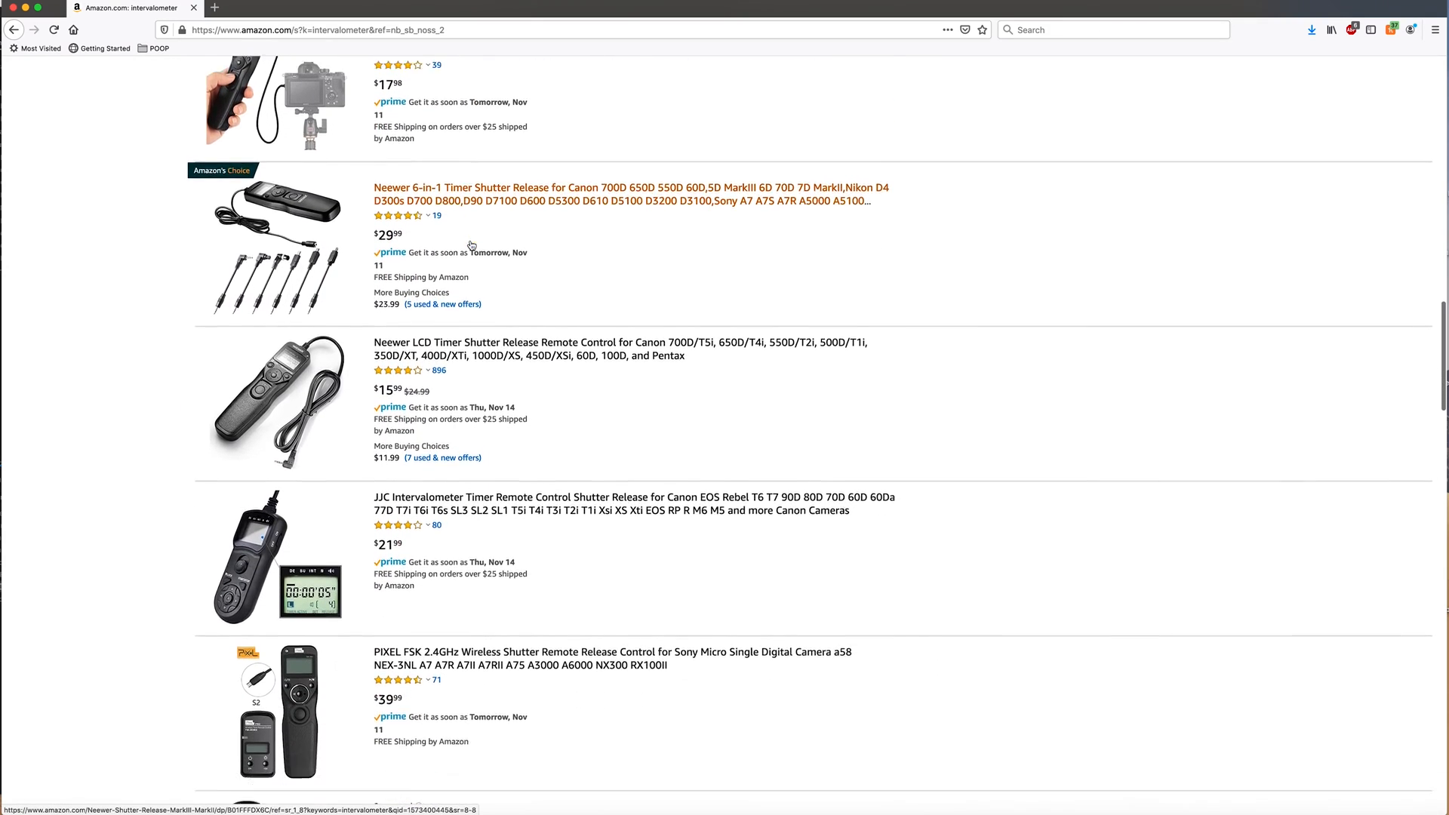
scroll("down", 3)
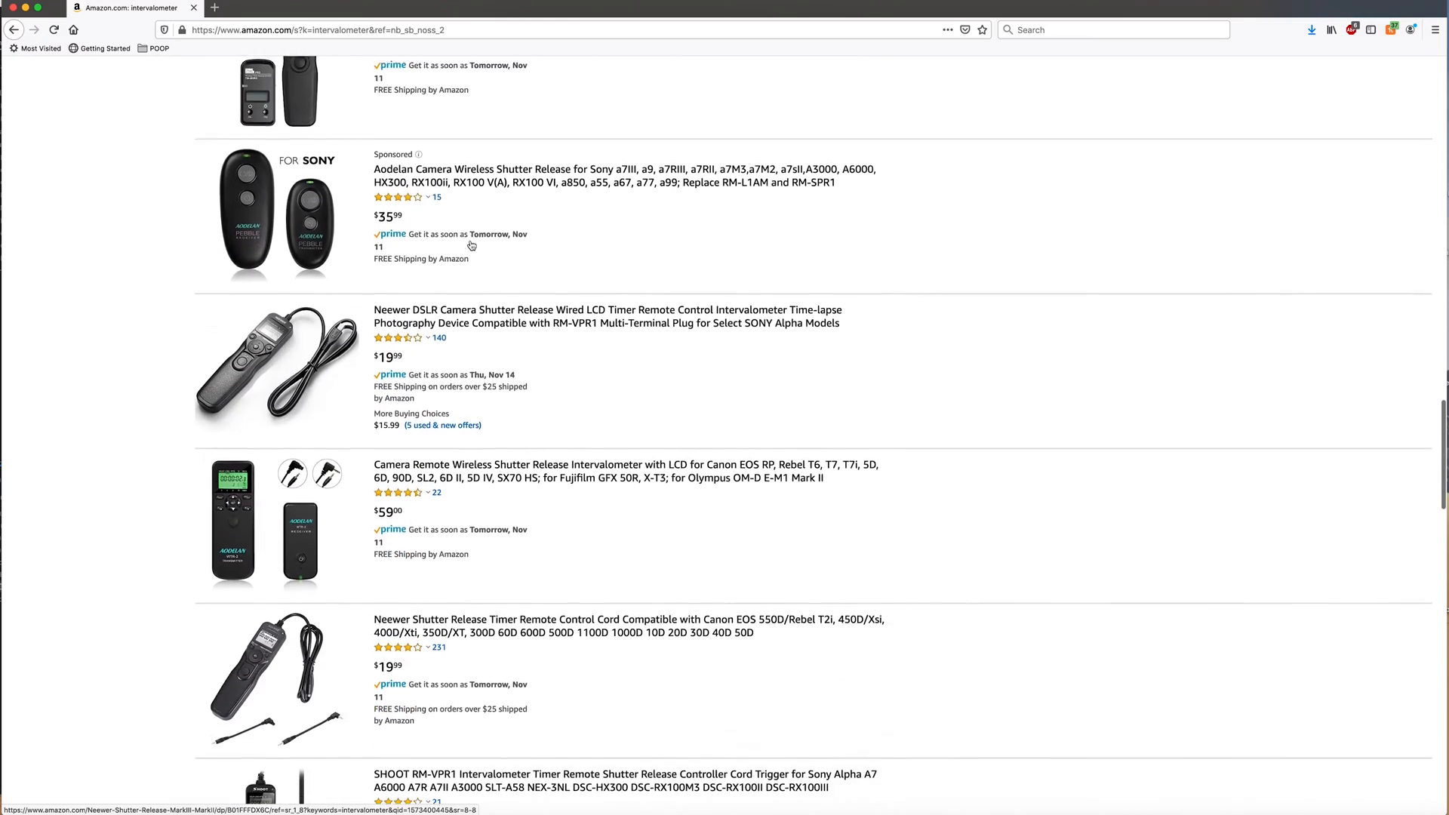
scroll("down", 3)
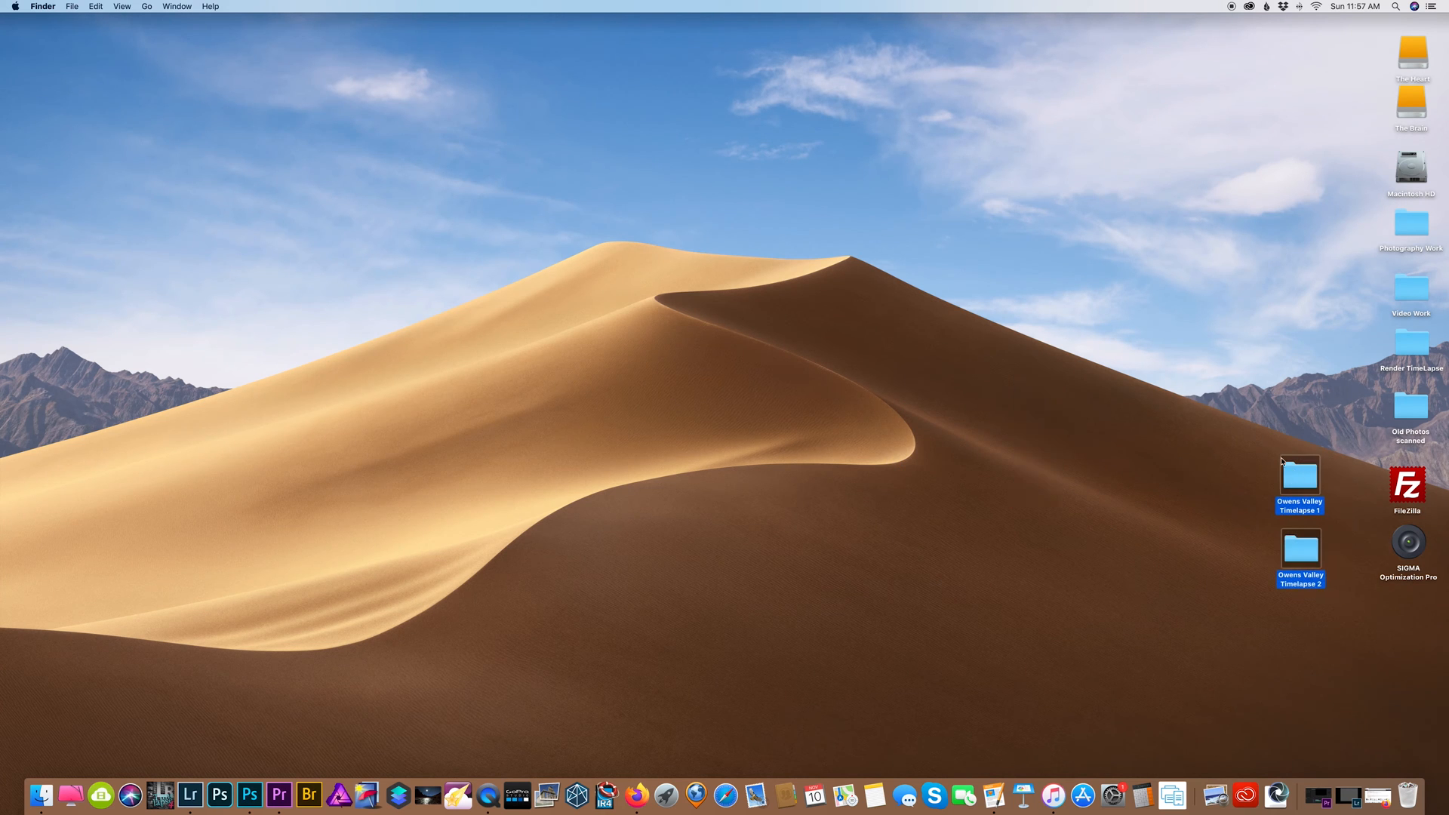
Step: Launch LRTimelapse 4 from the Dock with both Owens Valley Timelapse folders on the desktop
left_click(152, 795)
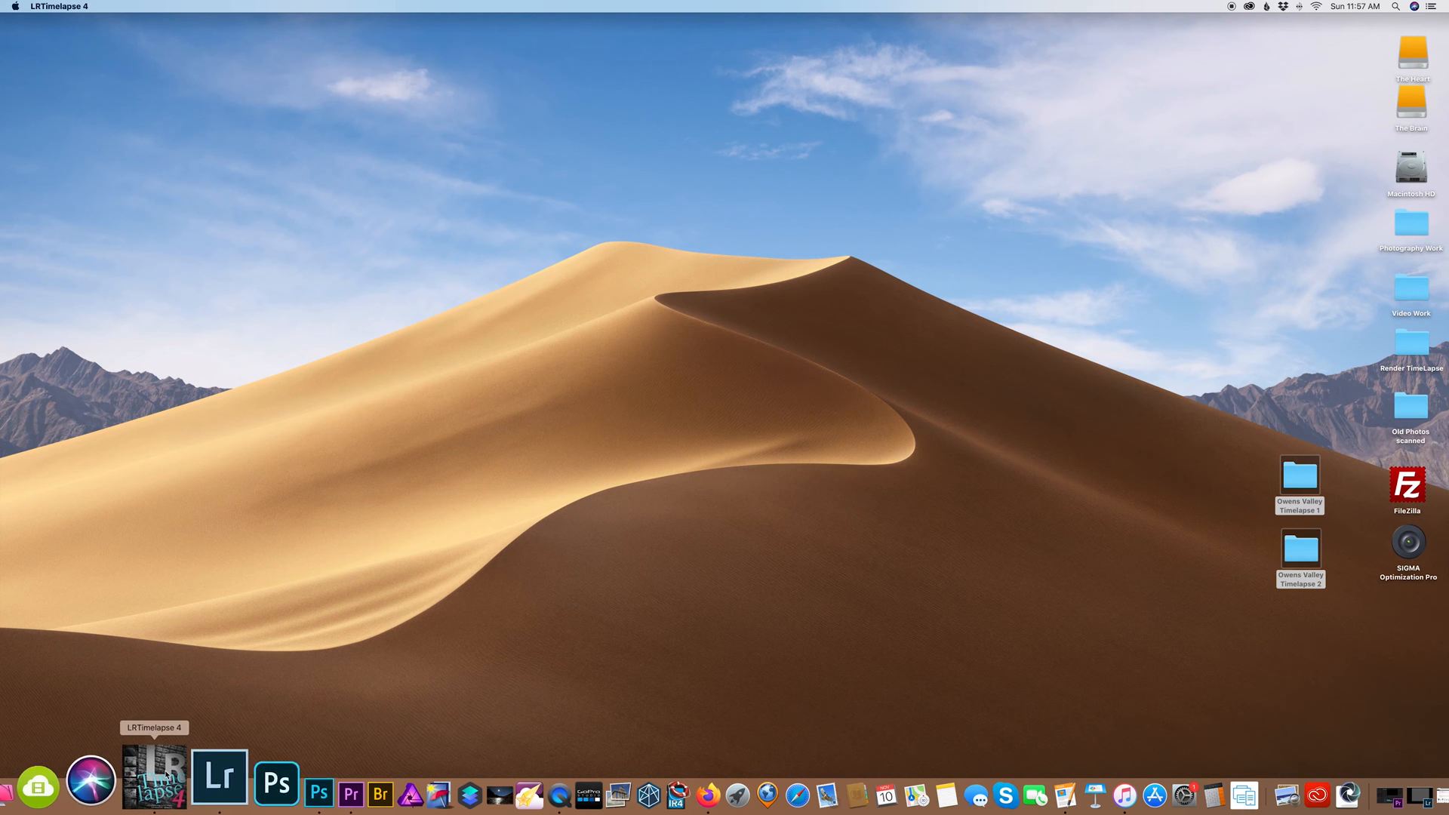
Step: Load the 482-frame Owens Valley Timelapse 2 folder into the Basic Workflow table
left_click(154, 782)
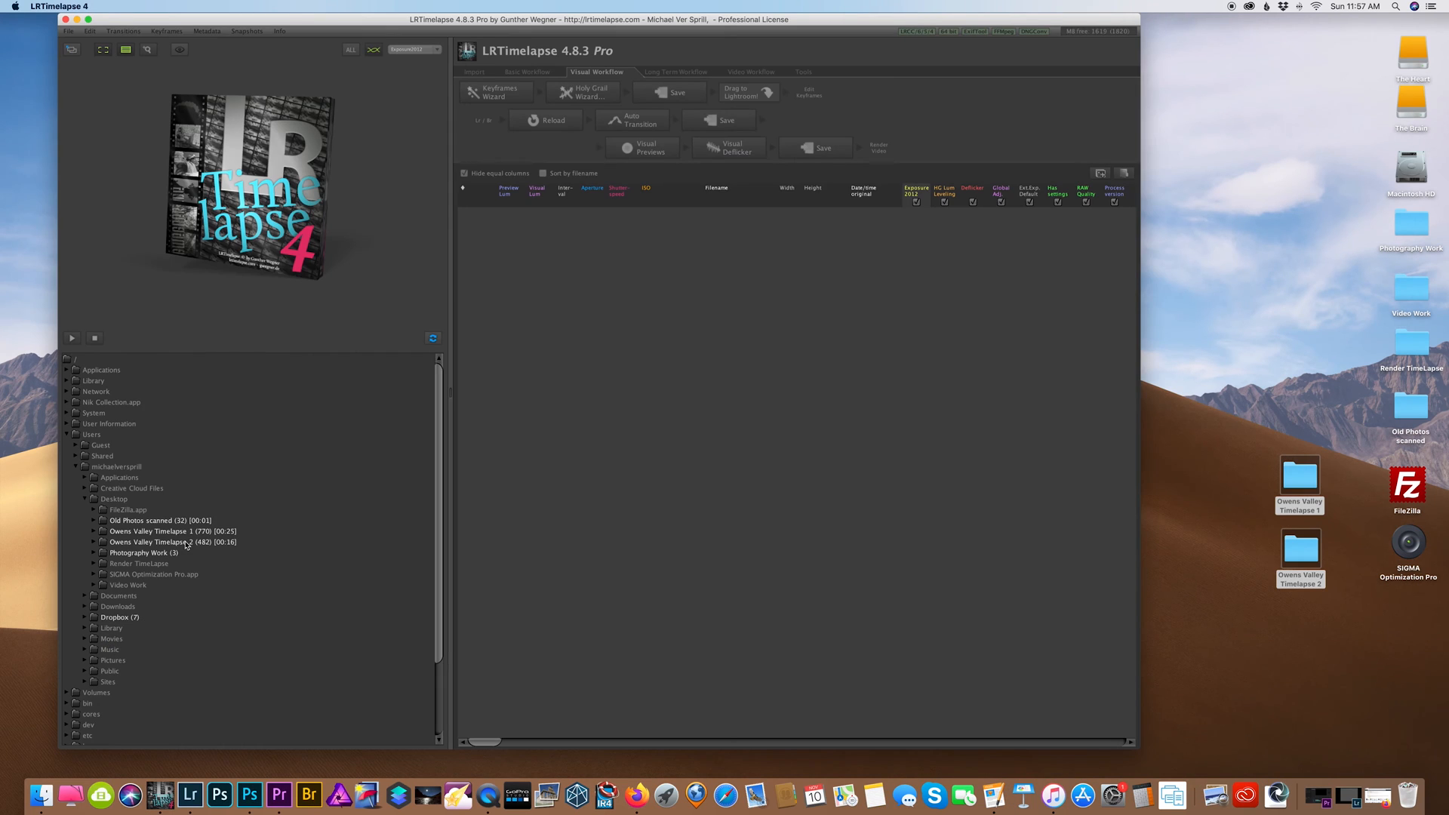
left_click(157, 542)
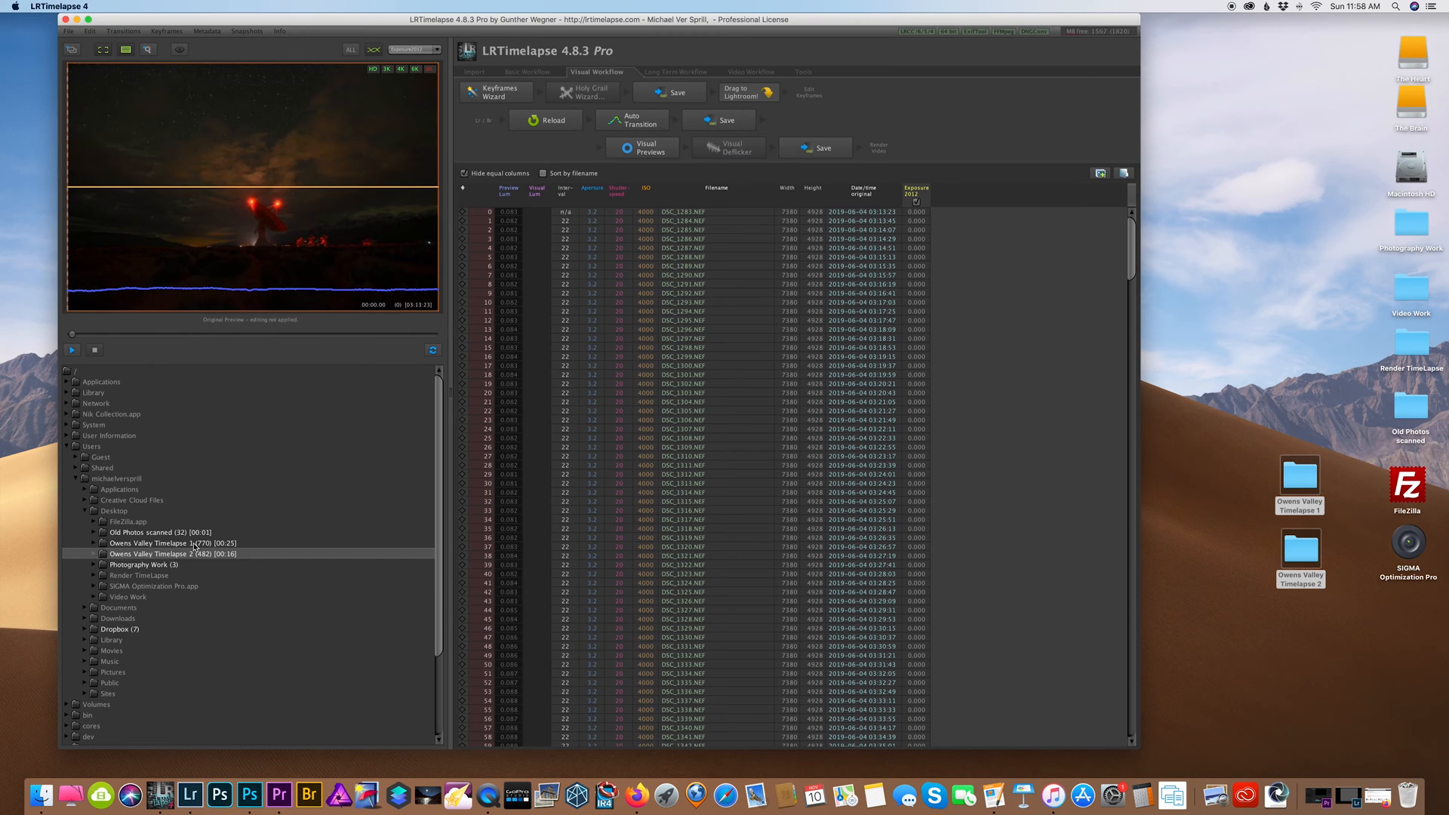
left_click(528, 71)
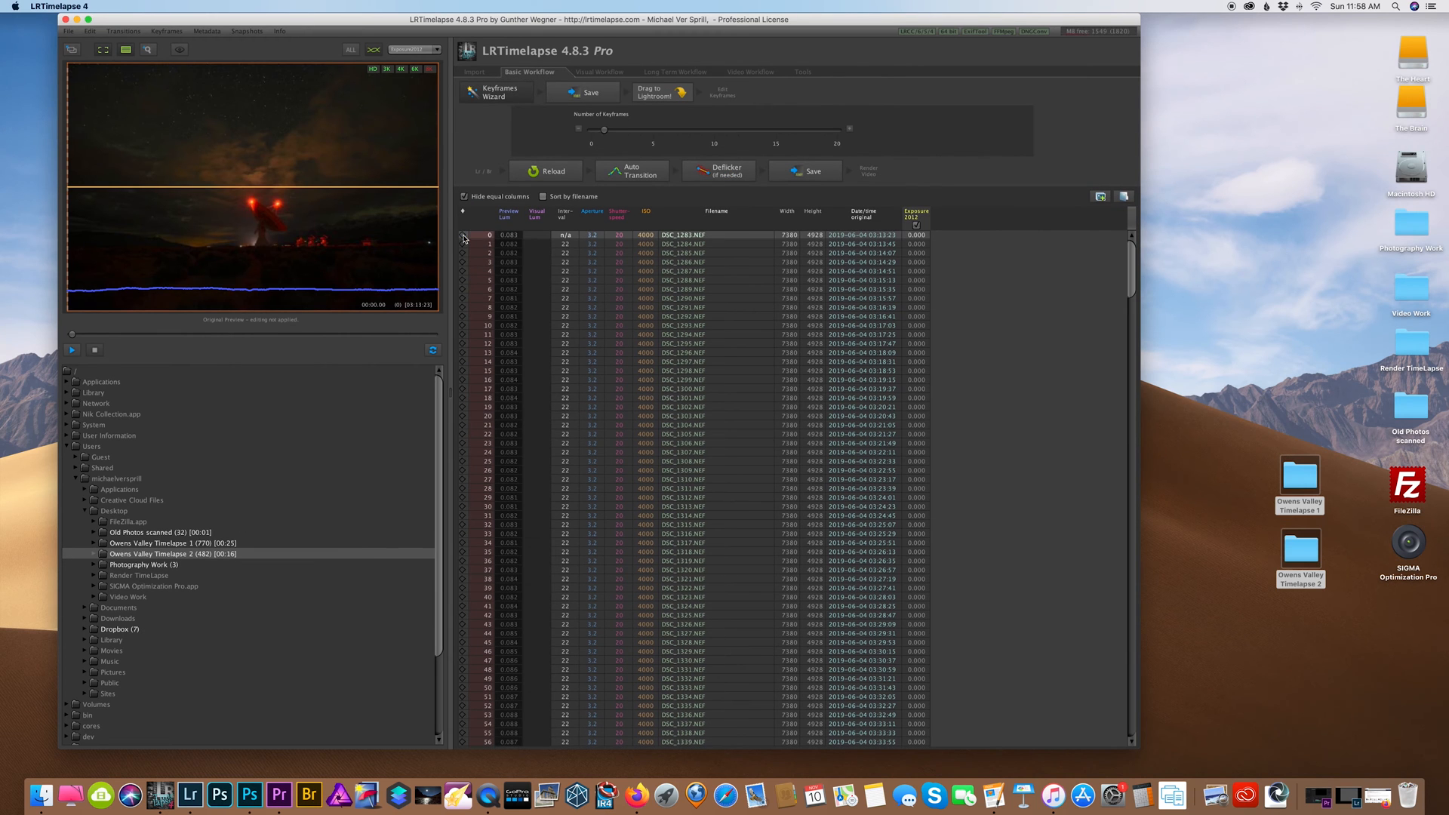
scroll("down", 3)
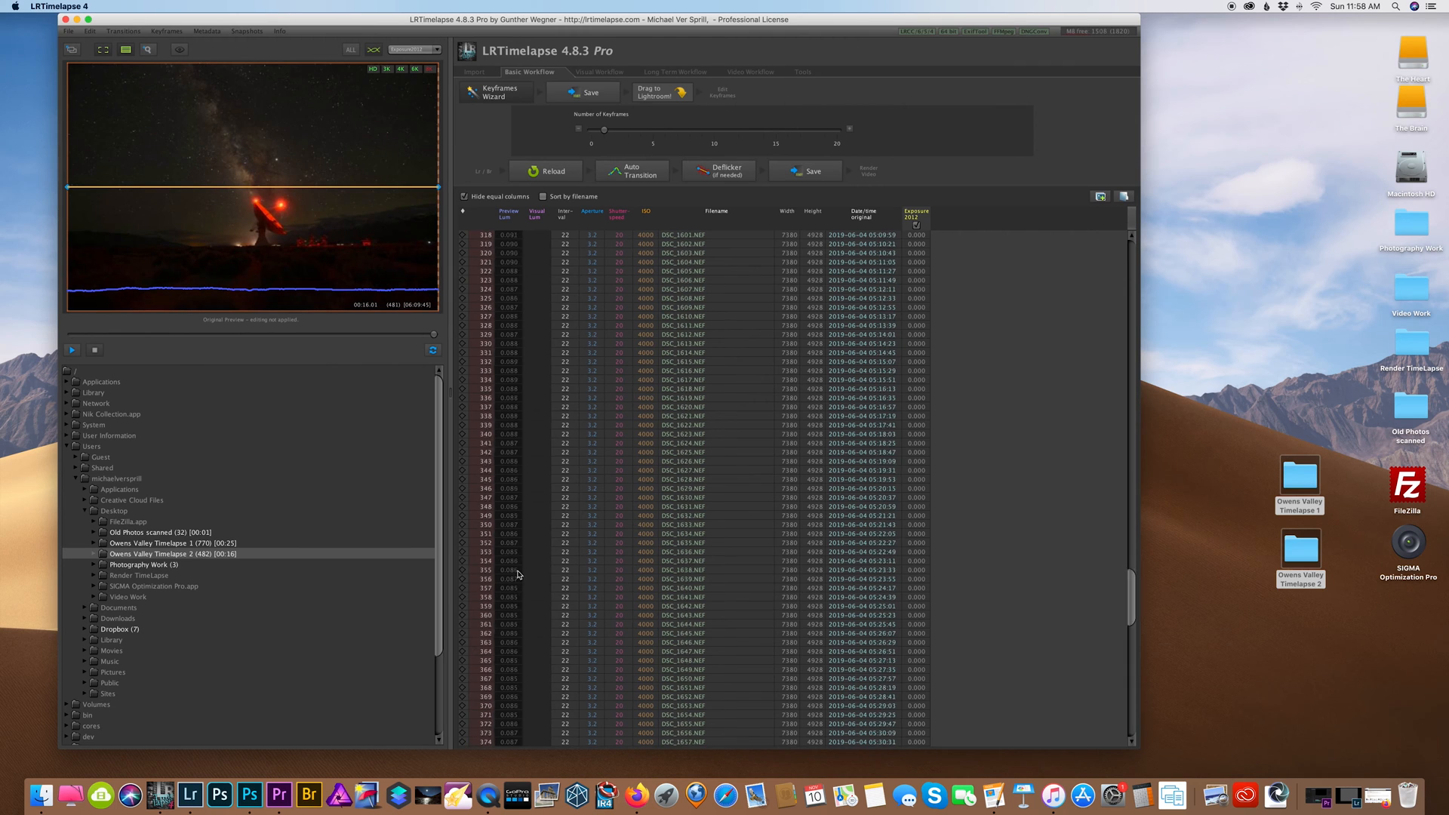
scroll("up", 3)
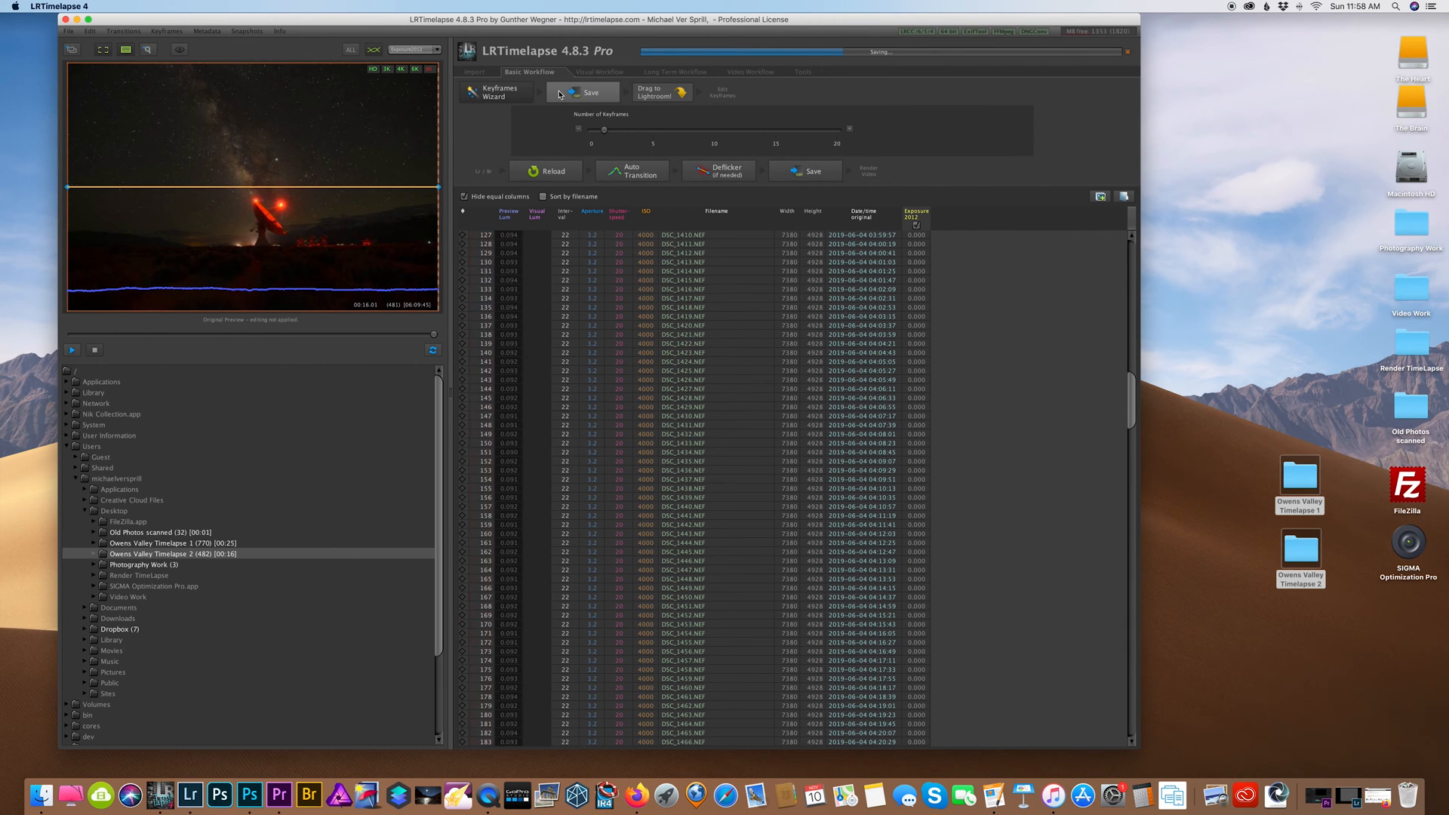
Step: Save the sequence metadata and import the Owens Valley Timelapse 2 frames into Lightroom Classic
left_click(592, 92)
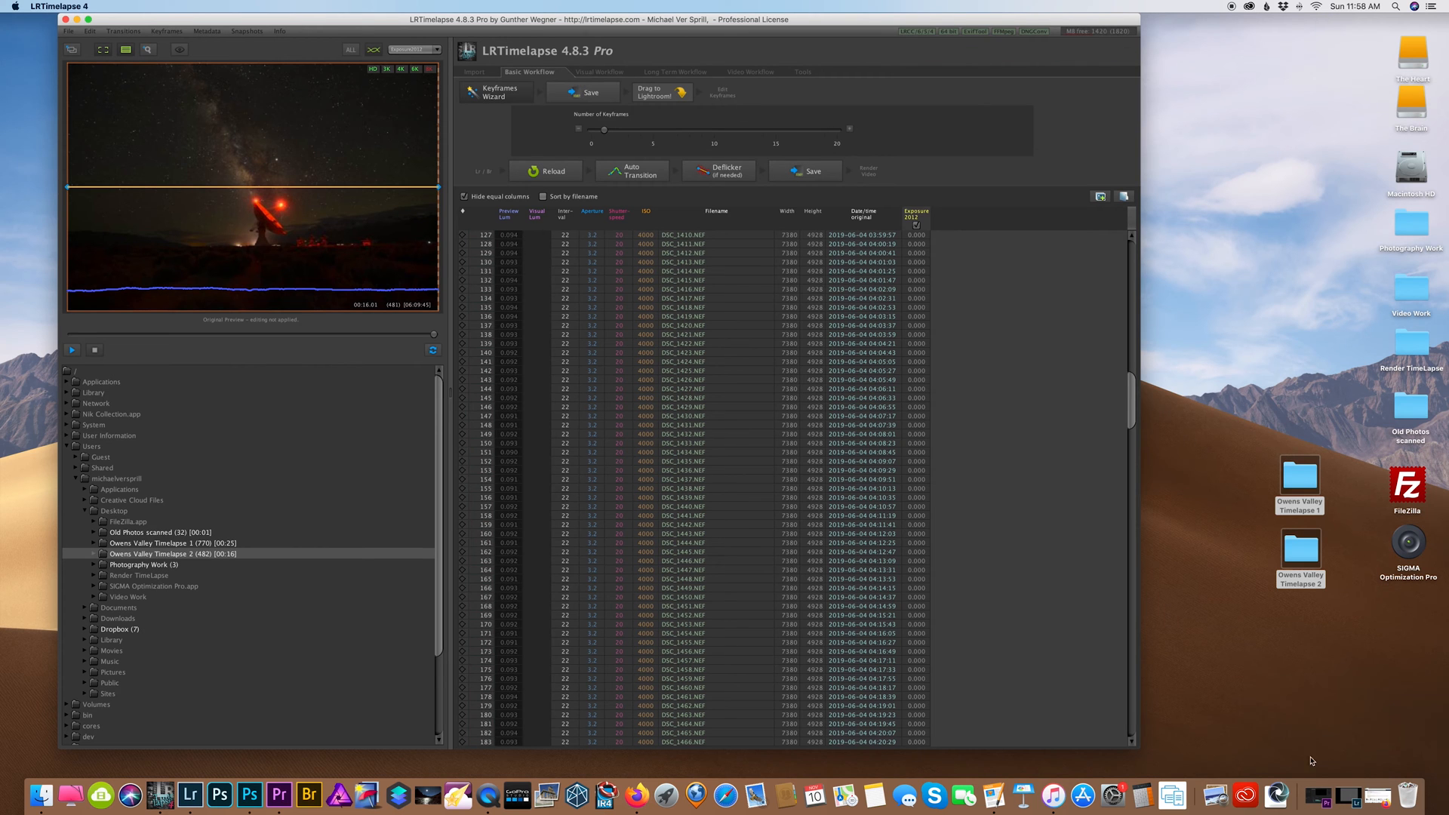
left_click(189, 795)
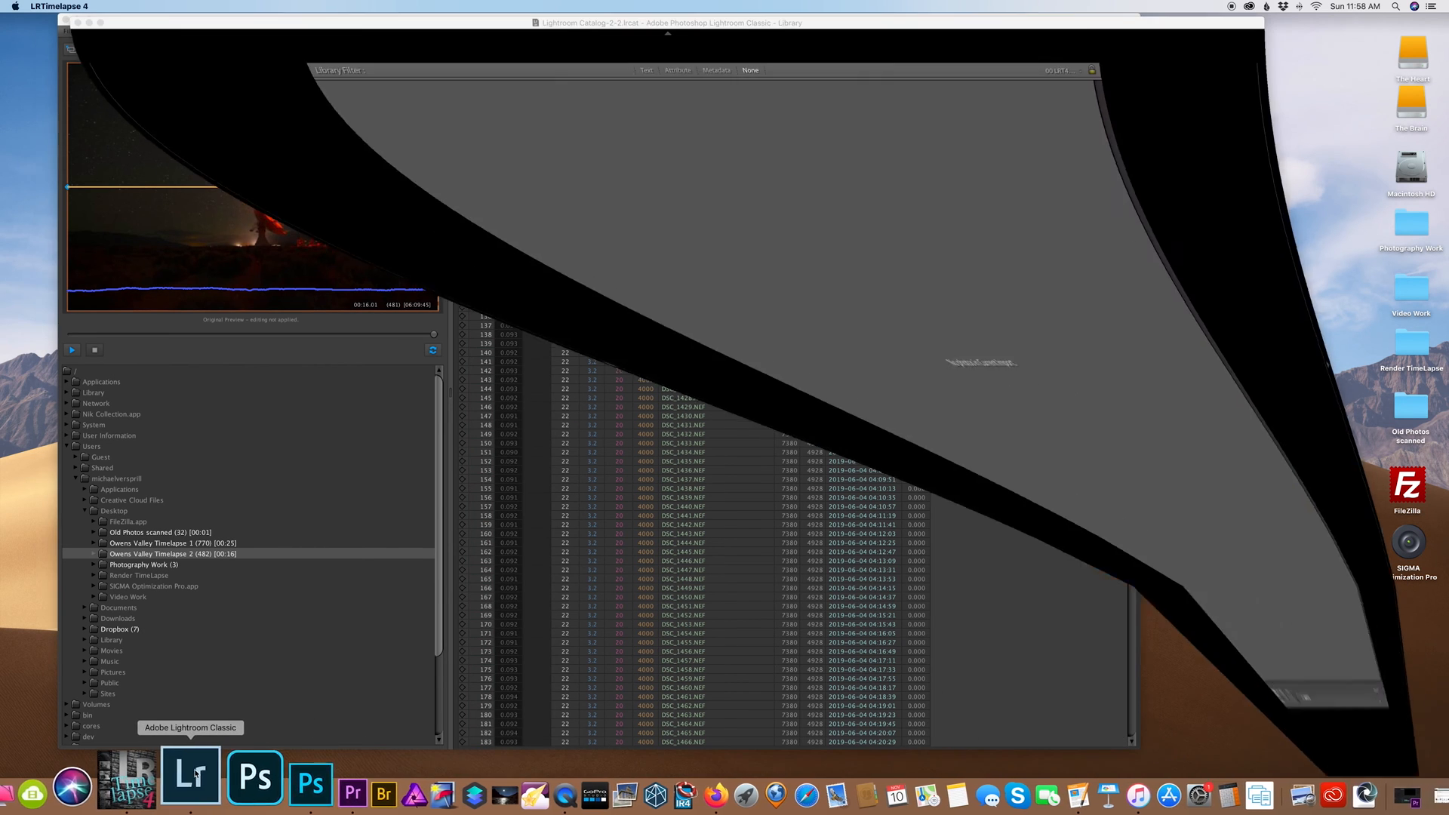
left_click(191, 775)
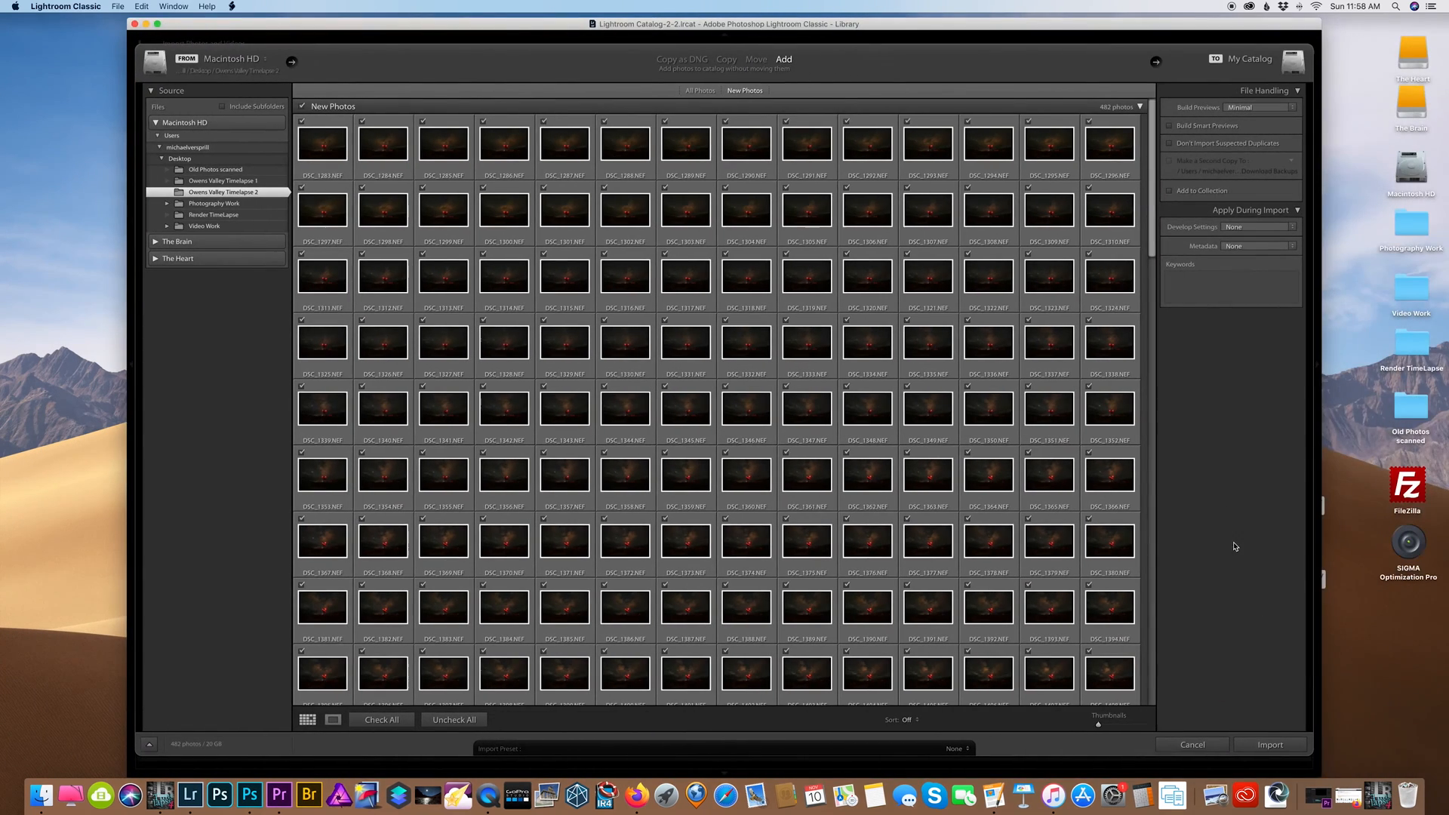
left_click(1268, 744)
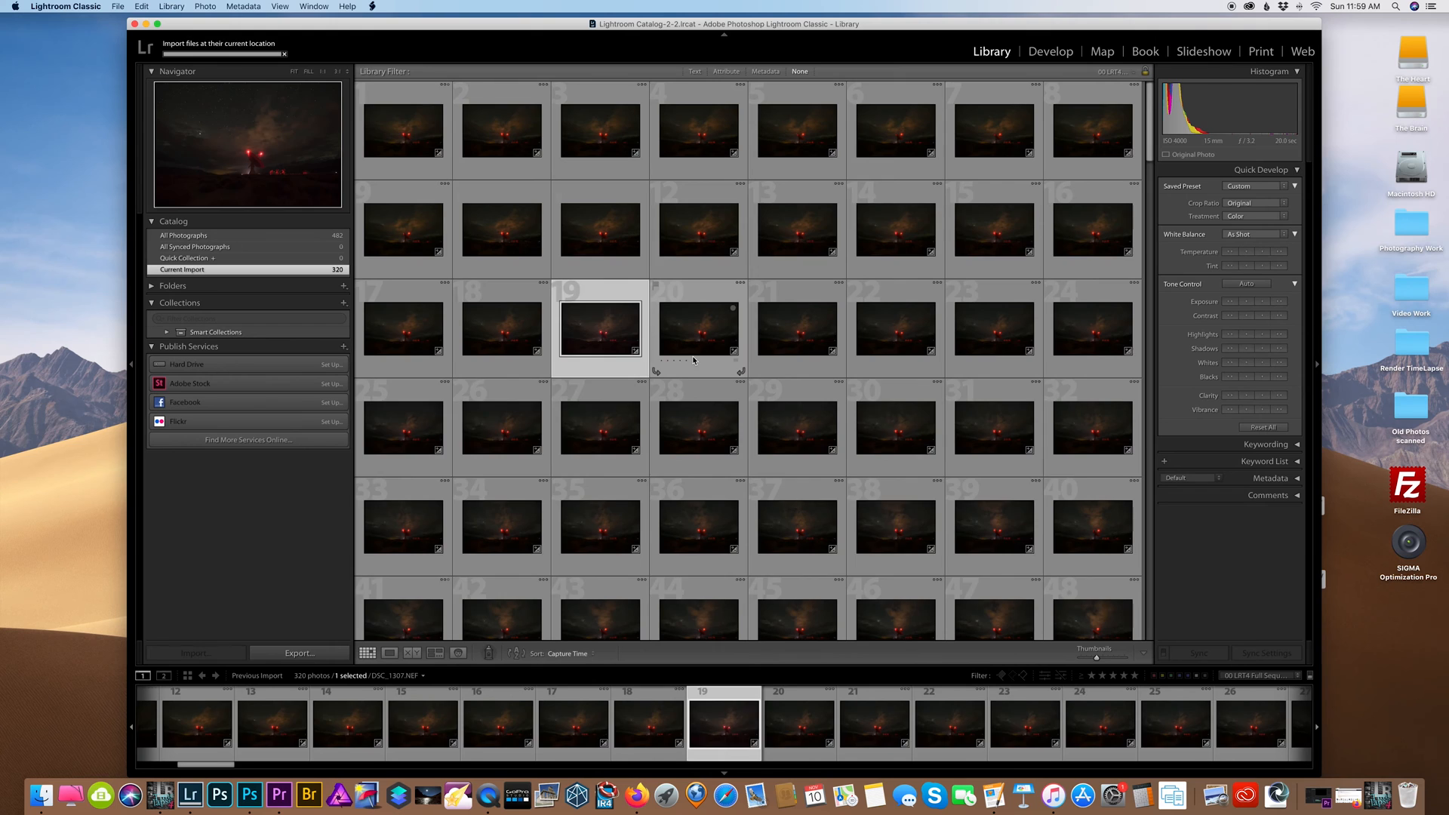
Step: Filter the 482 imported frames to the two LRT4 keyframes and open the first in Develop
left_click(1259, 675)
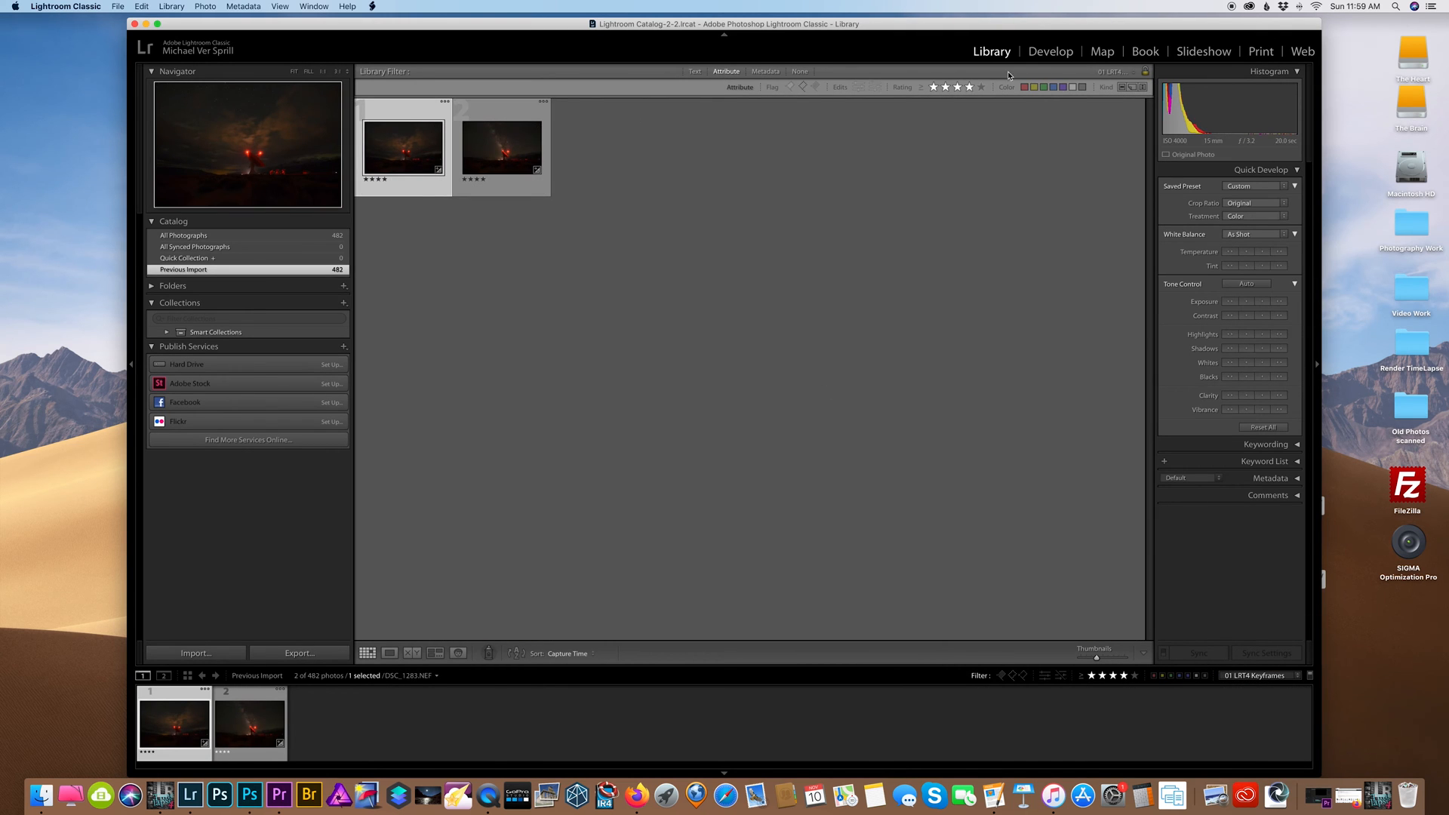
left_click(1050, 50)
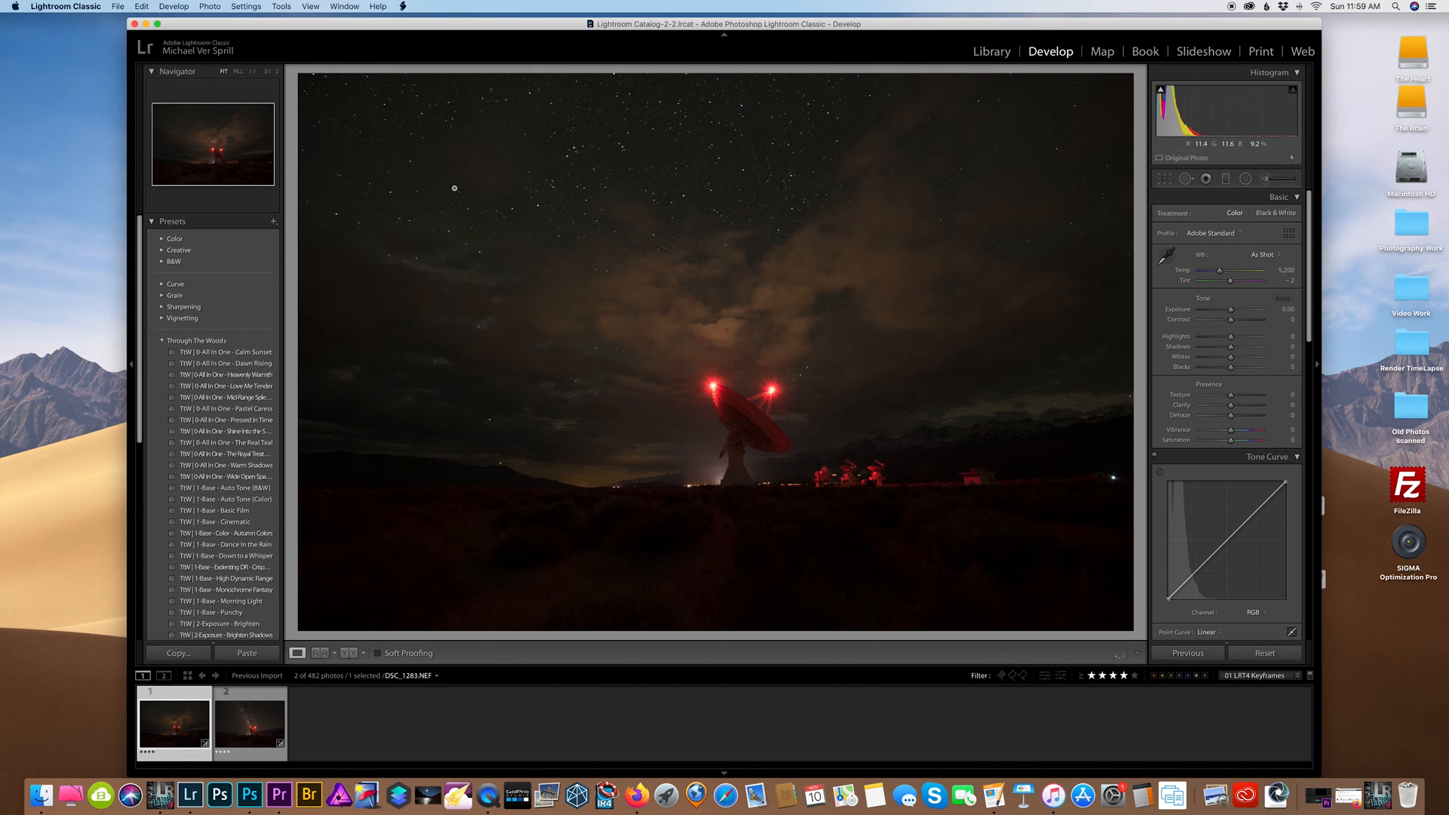
Step: Give keyframe one Exposure +1.00, Contrast -36, Highlights -15, Shadows +15, and more noise reduction
left_click(248, 723)
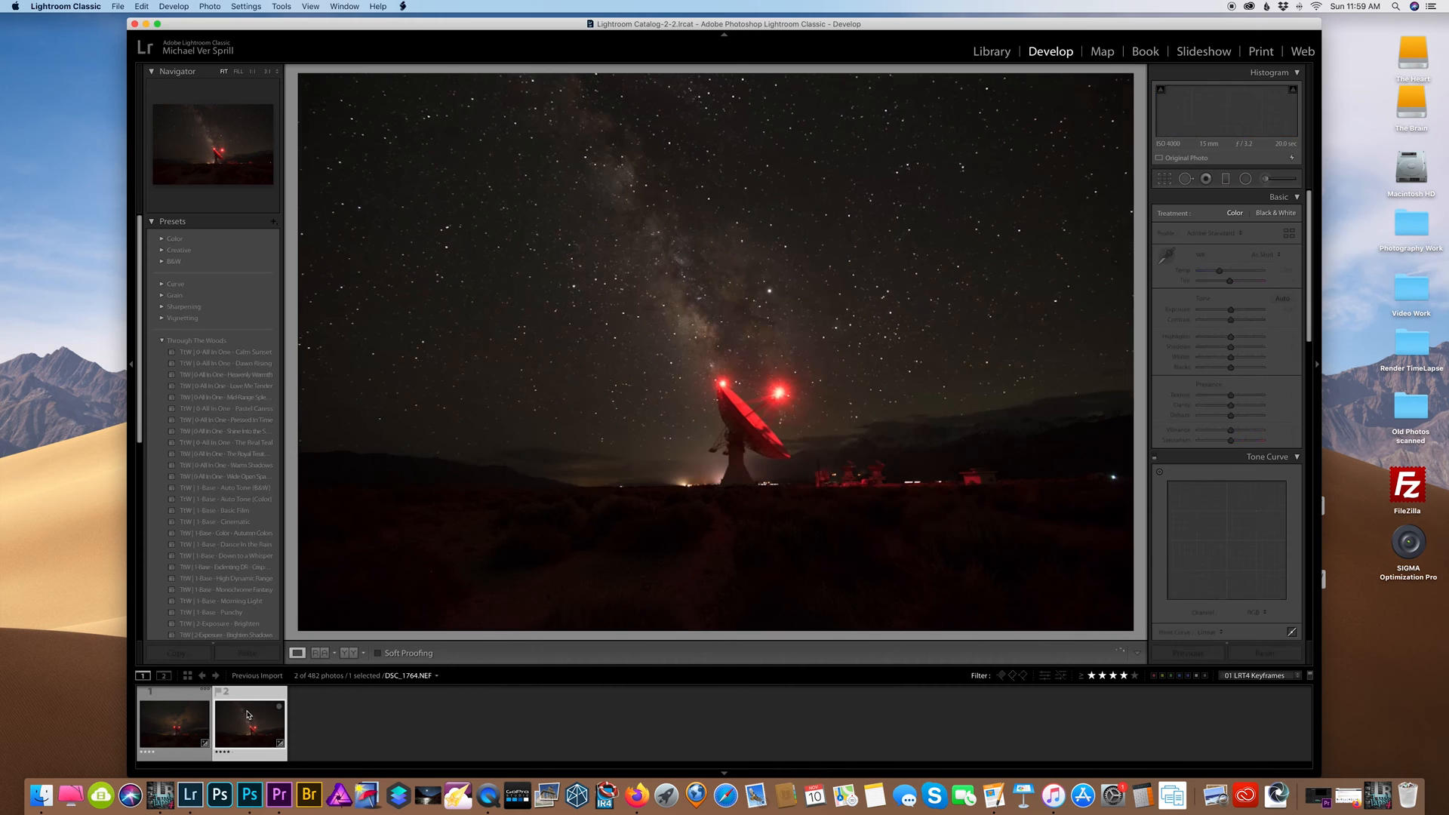
left_click(174, 724)
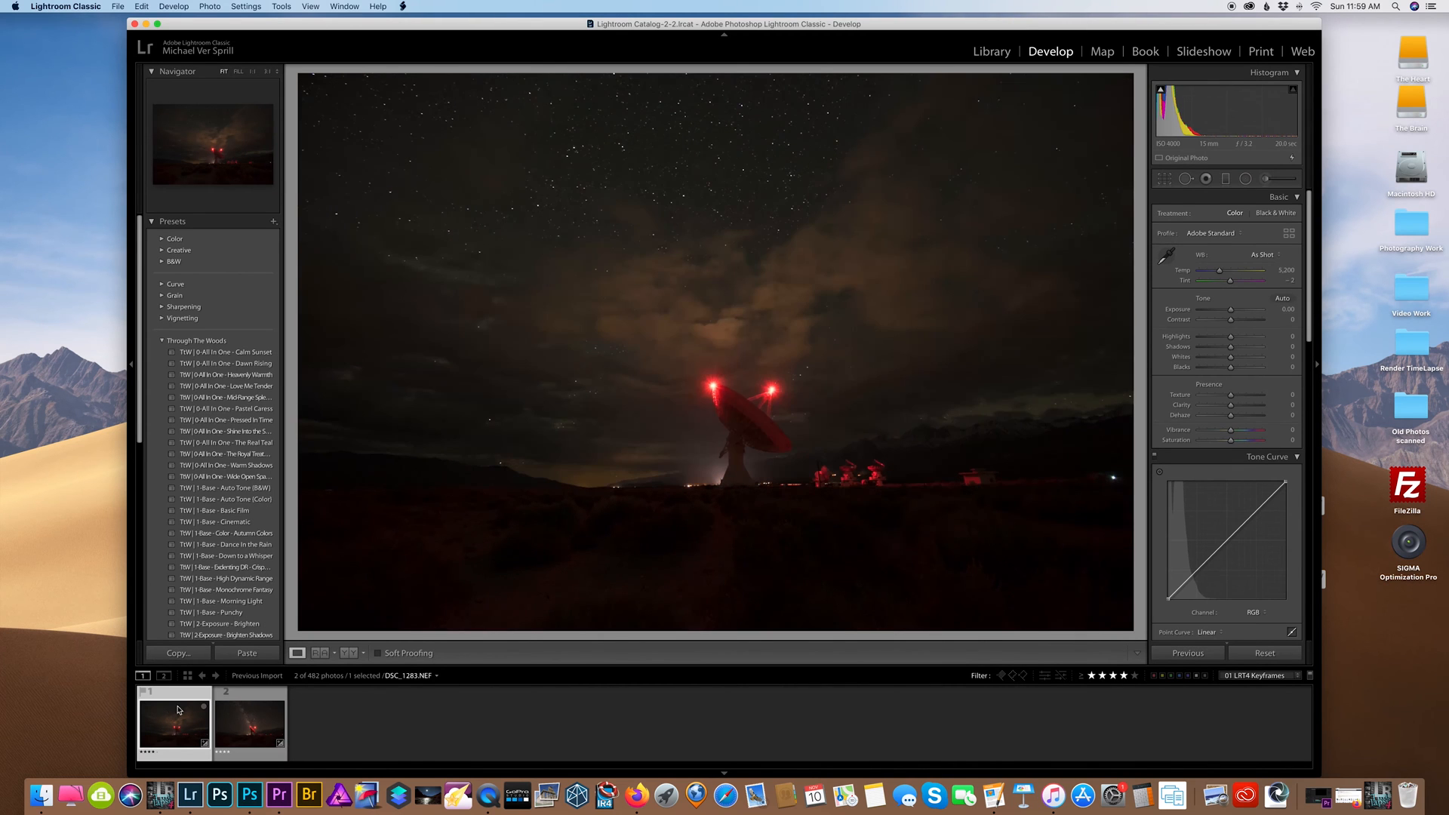
mouse_move(1230, 322)
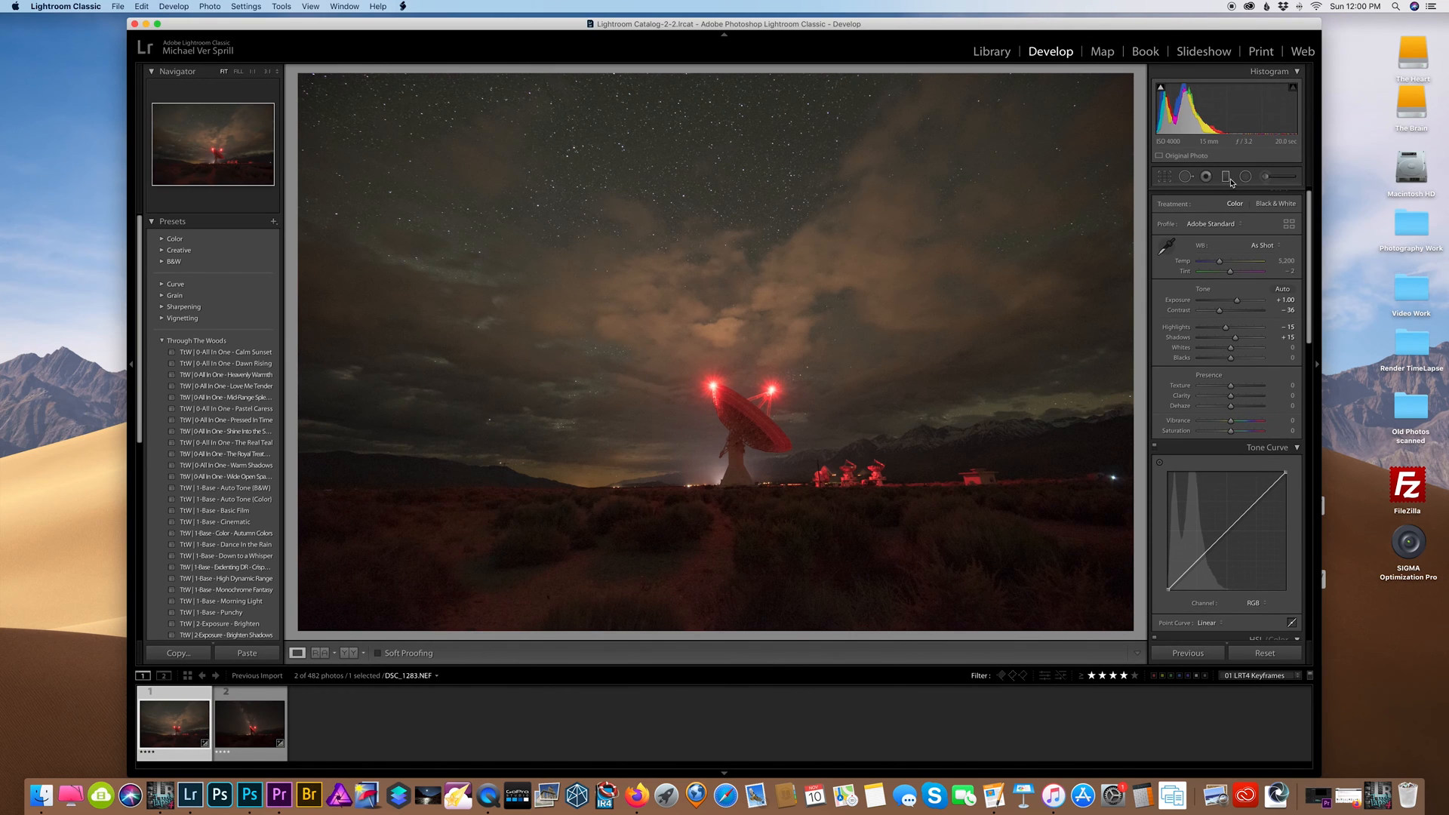
left_click(1224, 176)
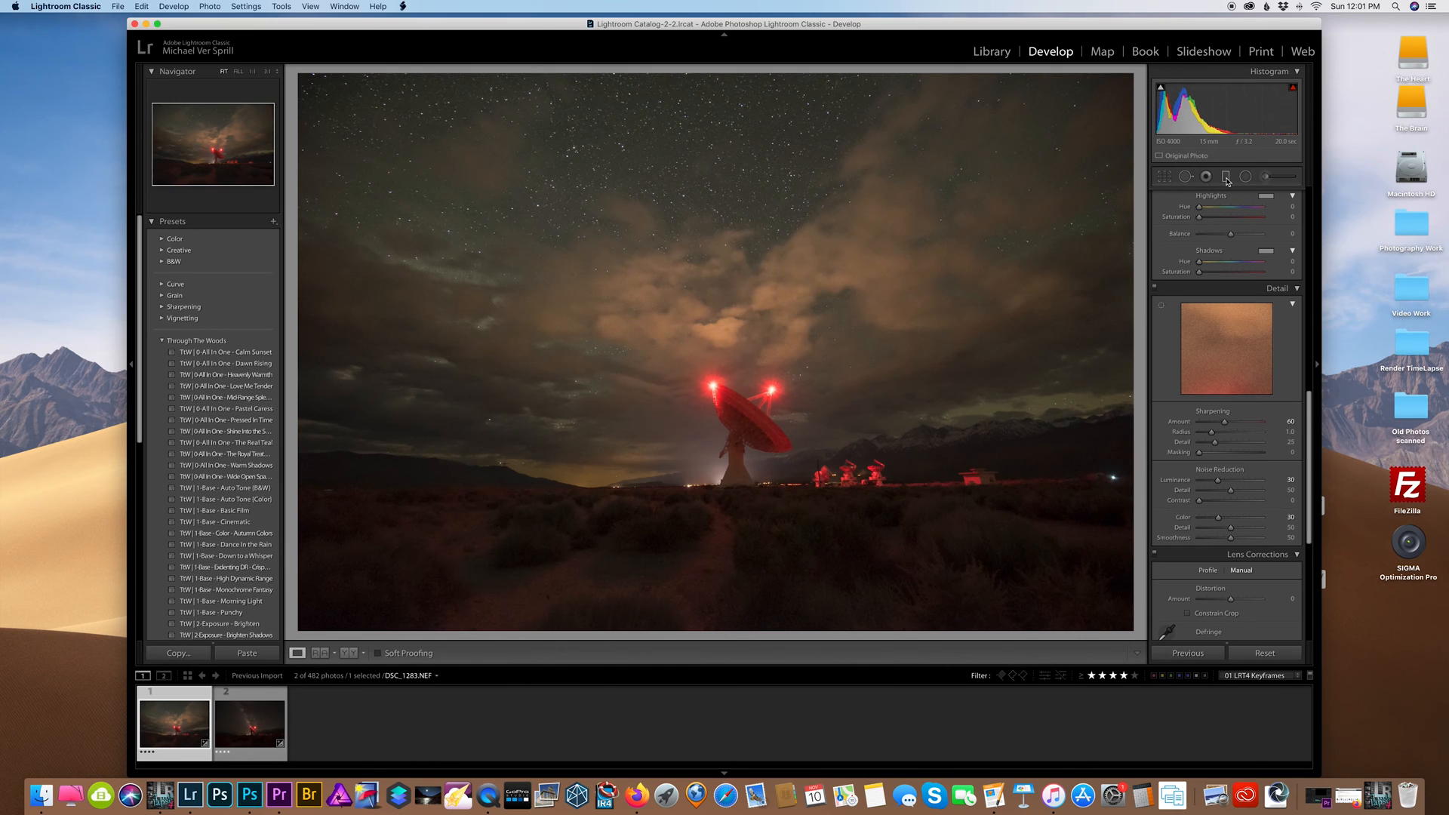
Step: Lower Temp, add Clarity/Vibrance/Saturation +10 and a horizon graduated filter on both keyframes
left_click(1244, 177)
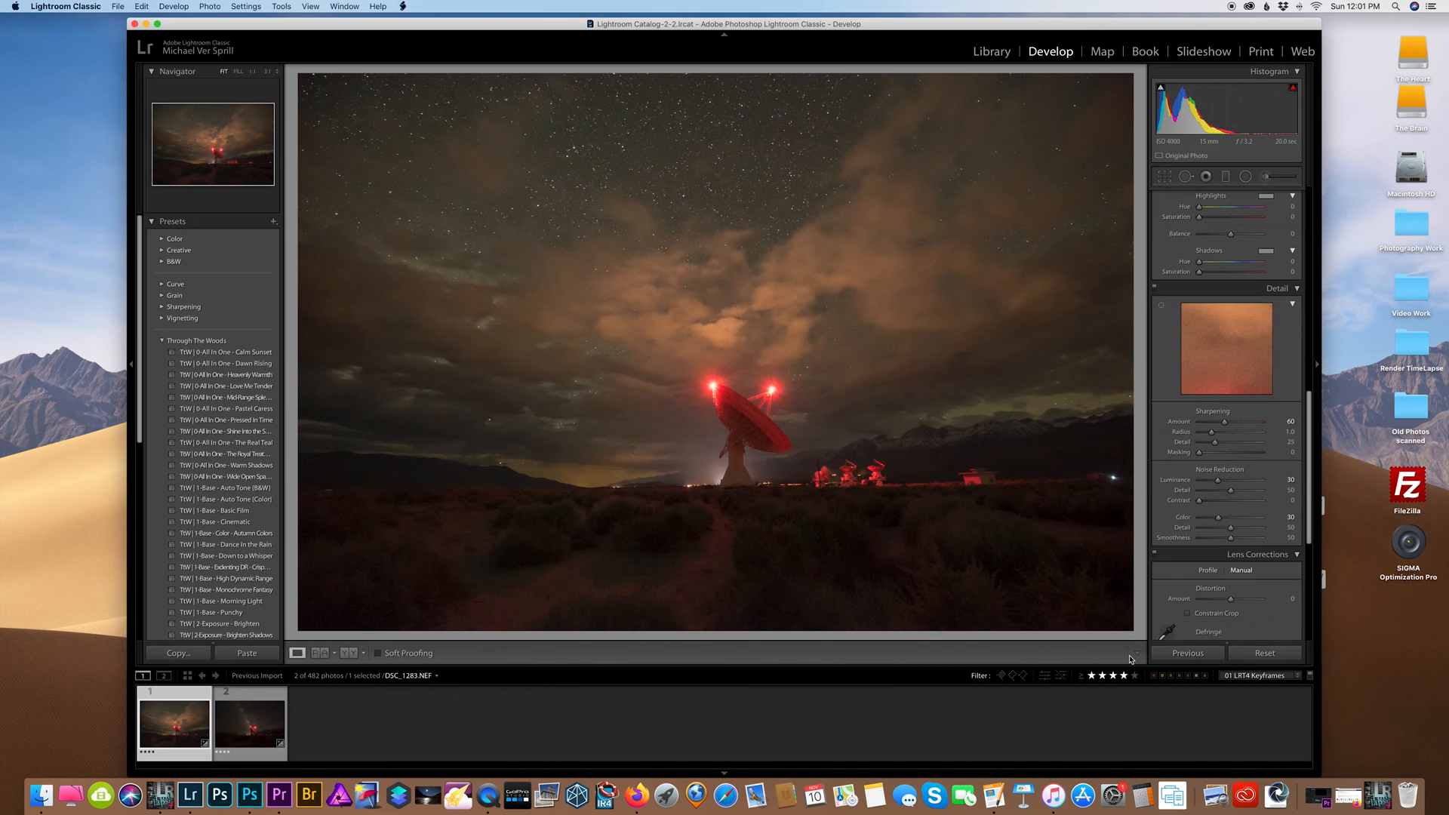
left_click(248, 724)
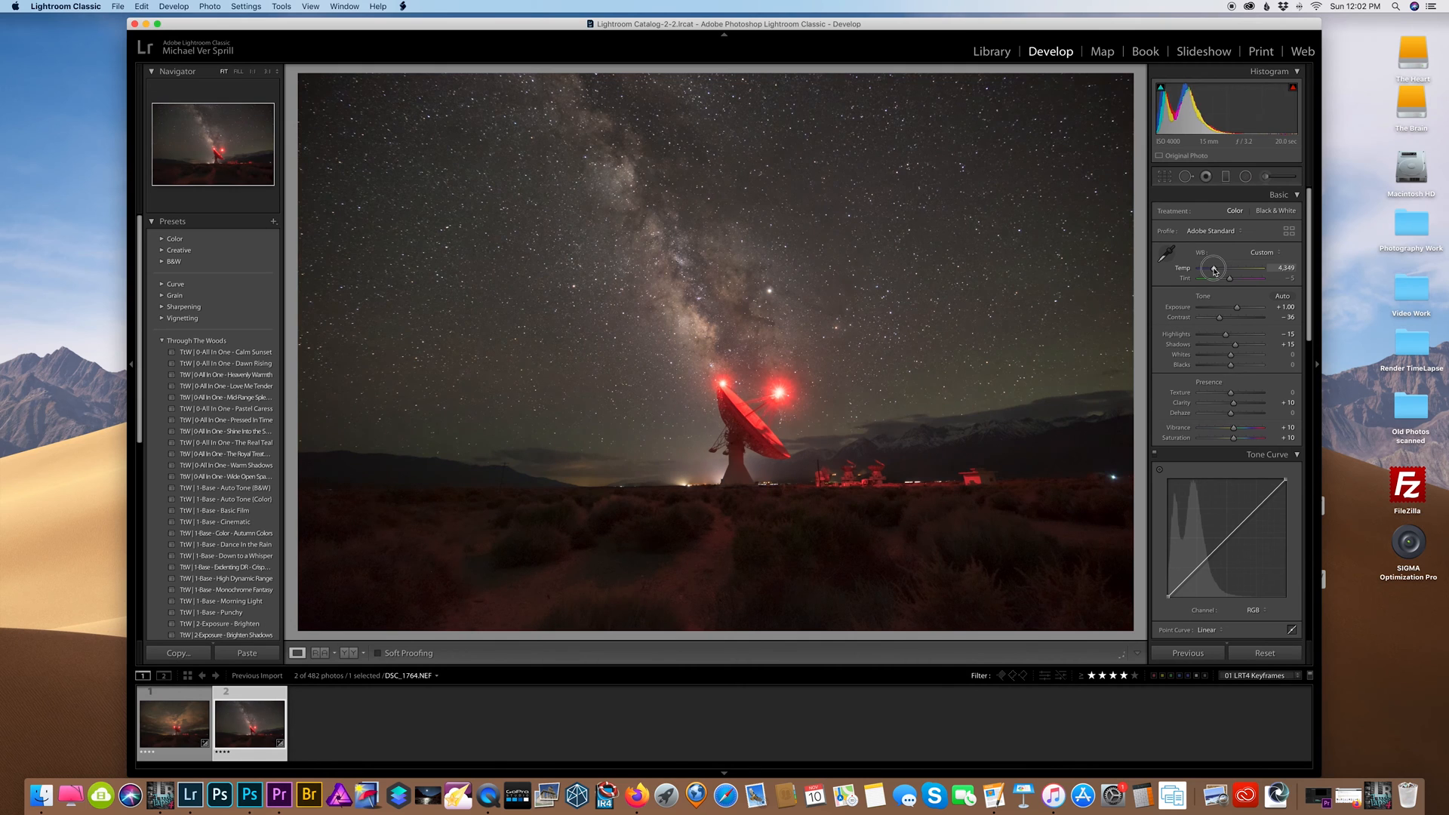
left_click(1225, 176)
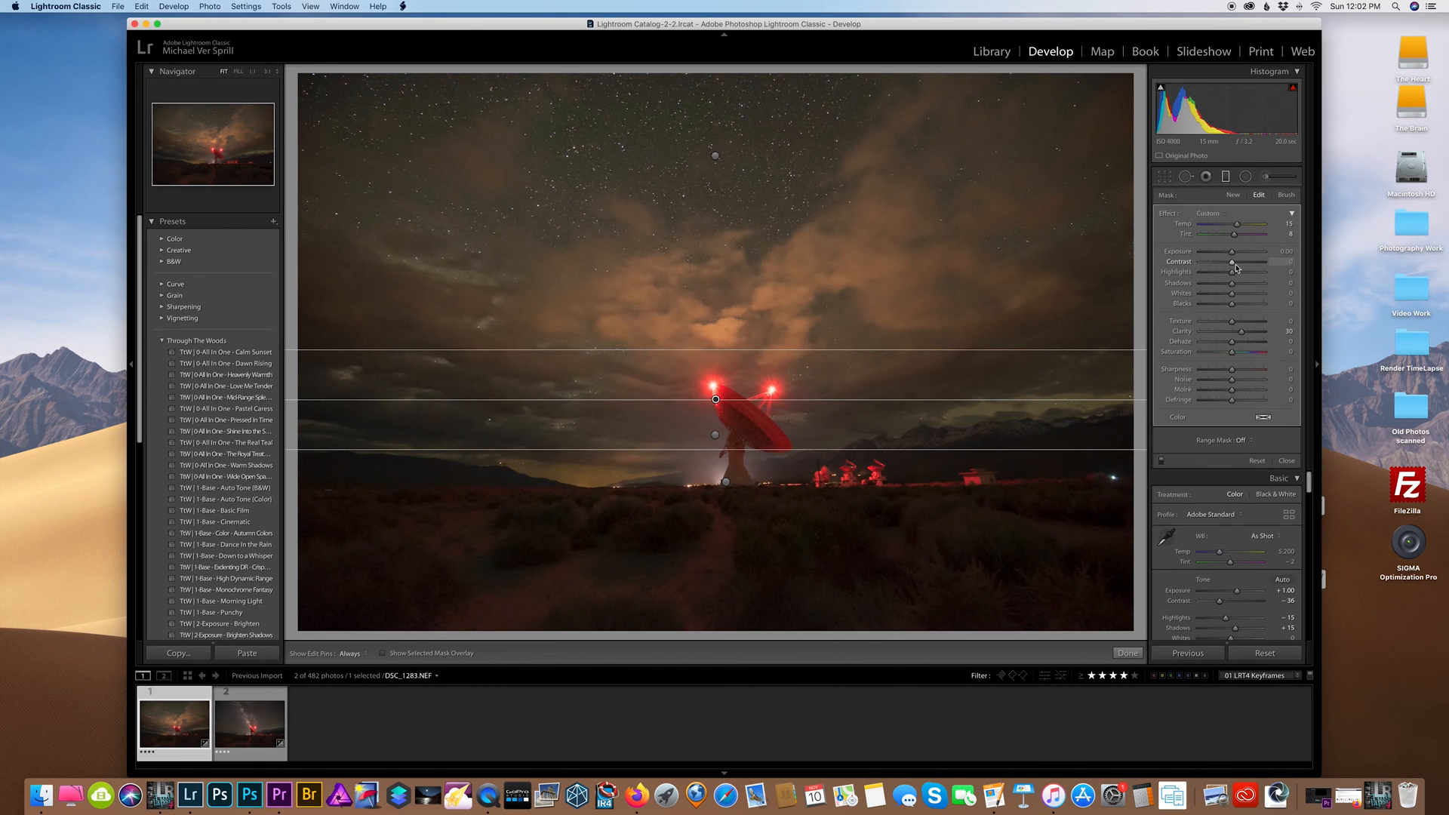
left_click(1126, 652)
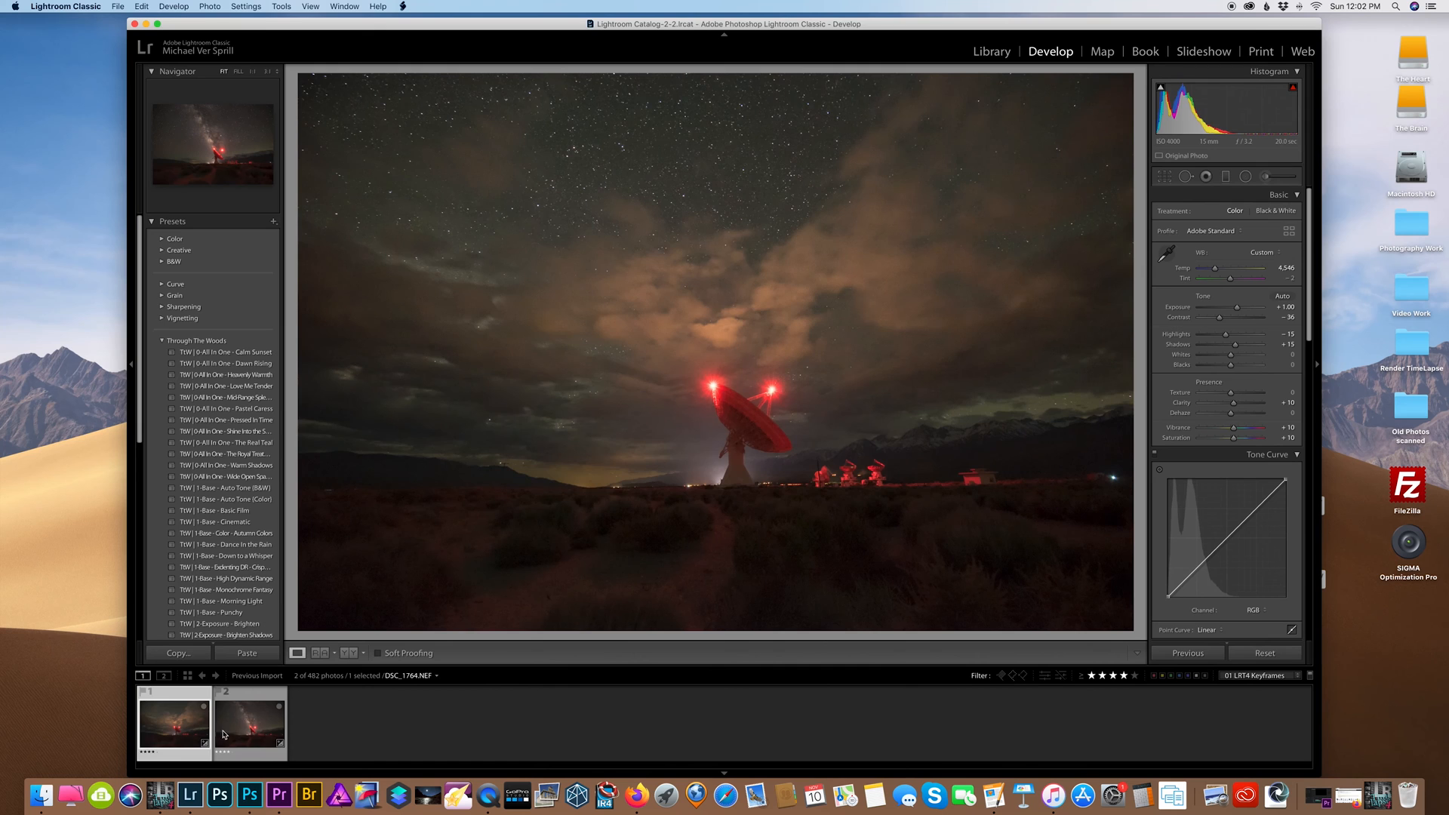
left_click(174, 723)
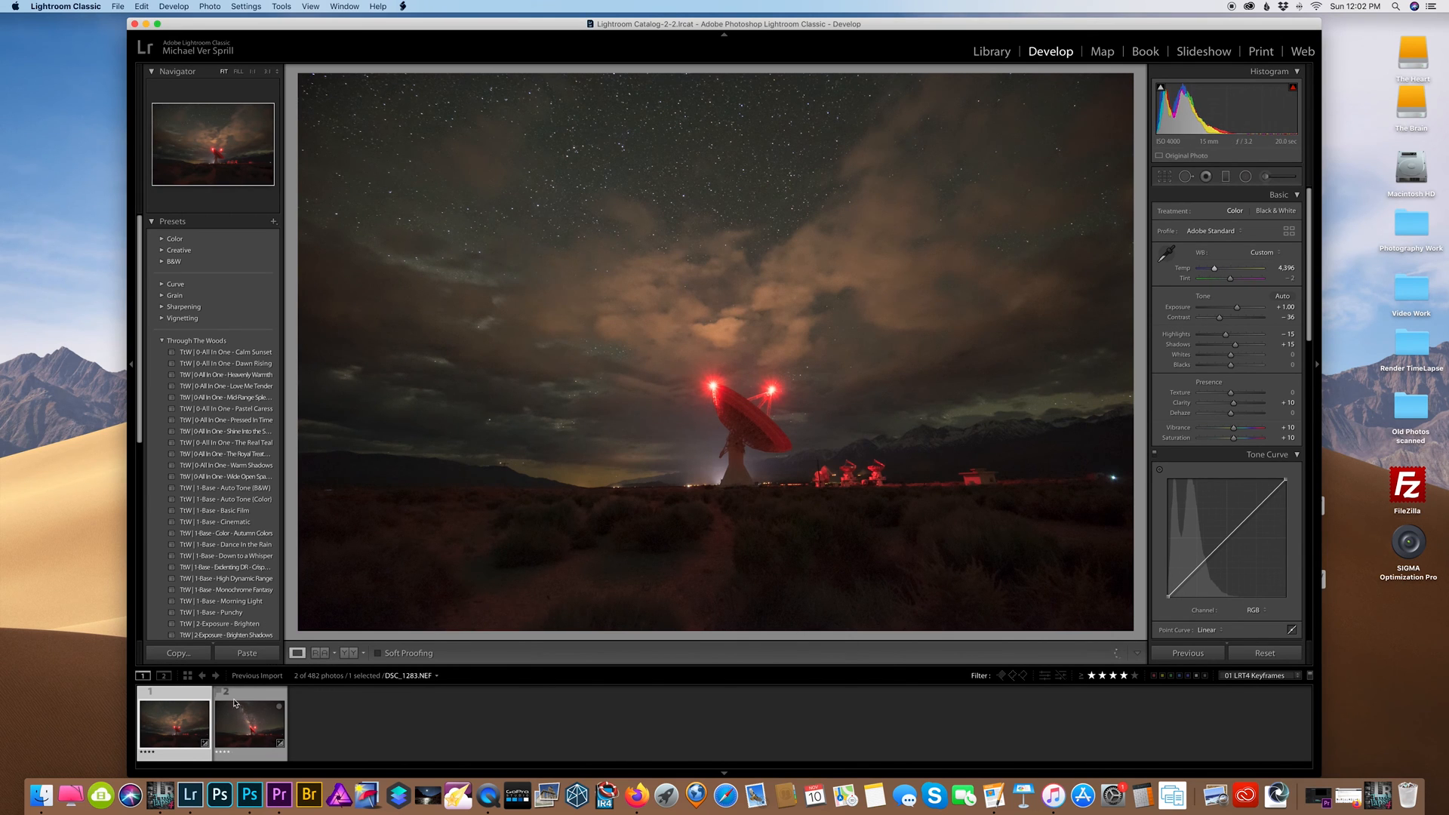
Step: Save the keyframe edits to the files with Metadata > Save Metadata to Files
right_click(247, 723)
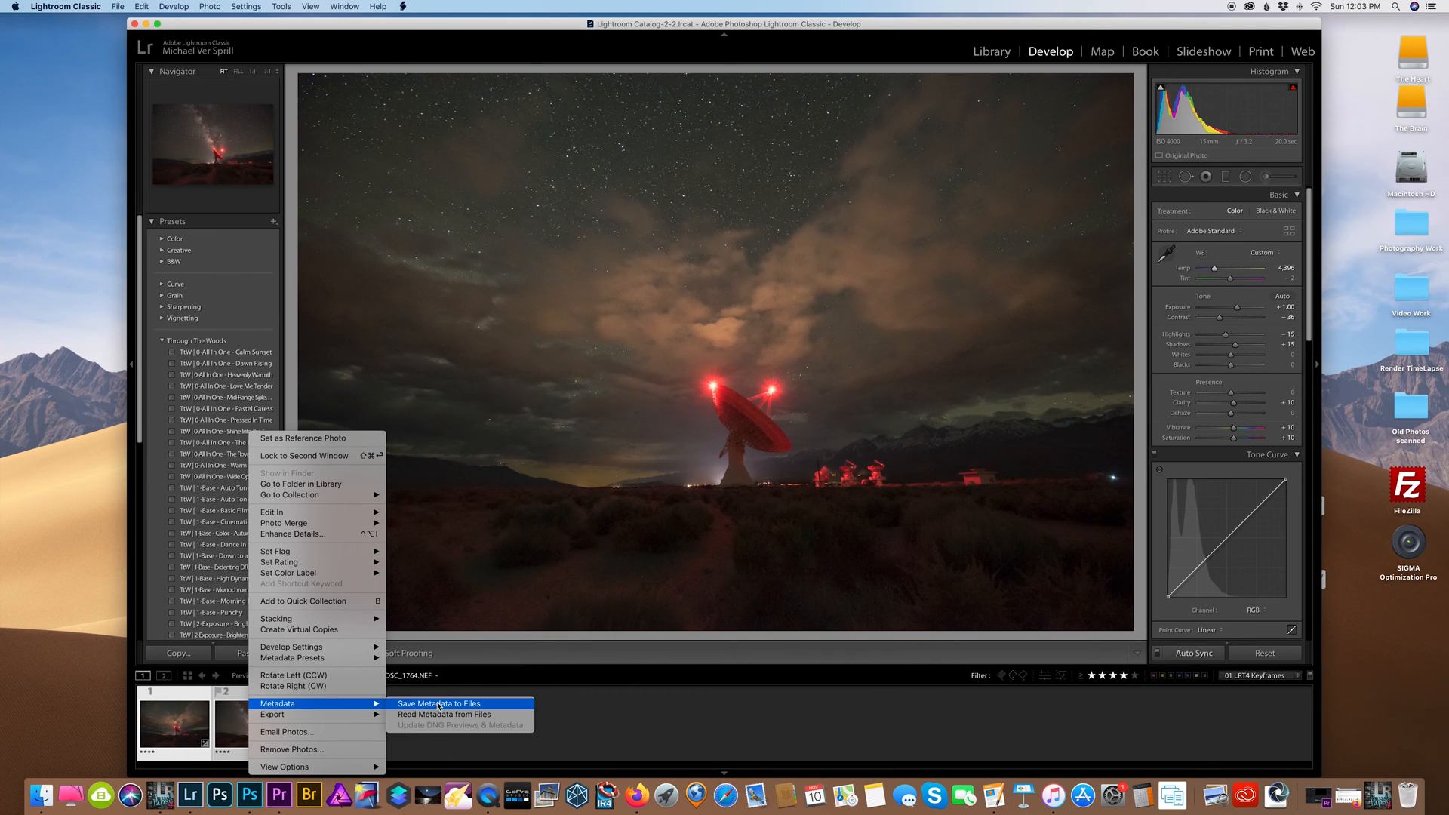
left_click(439, 704)
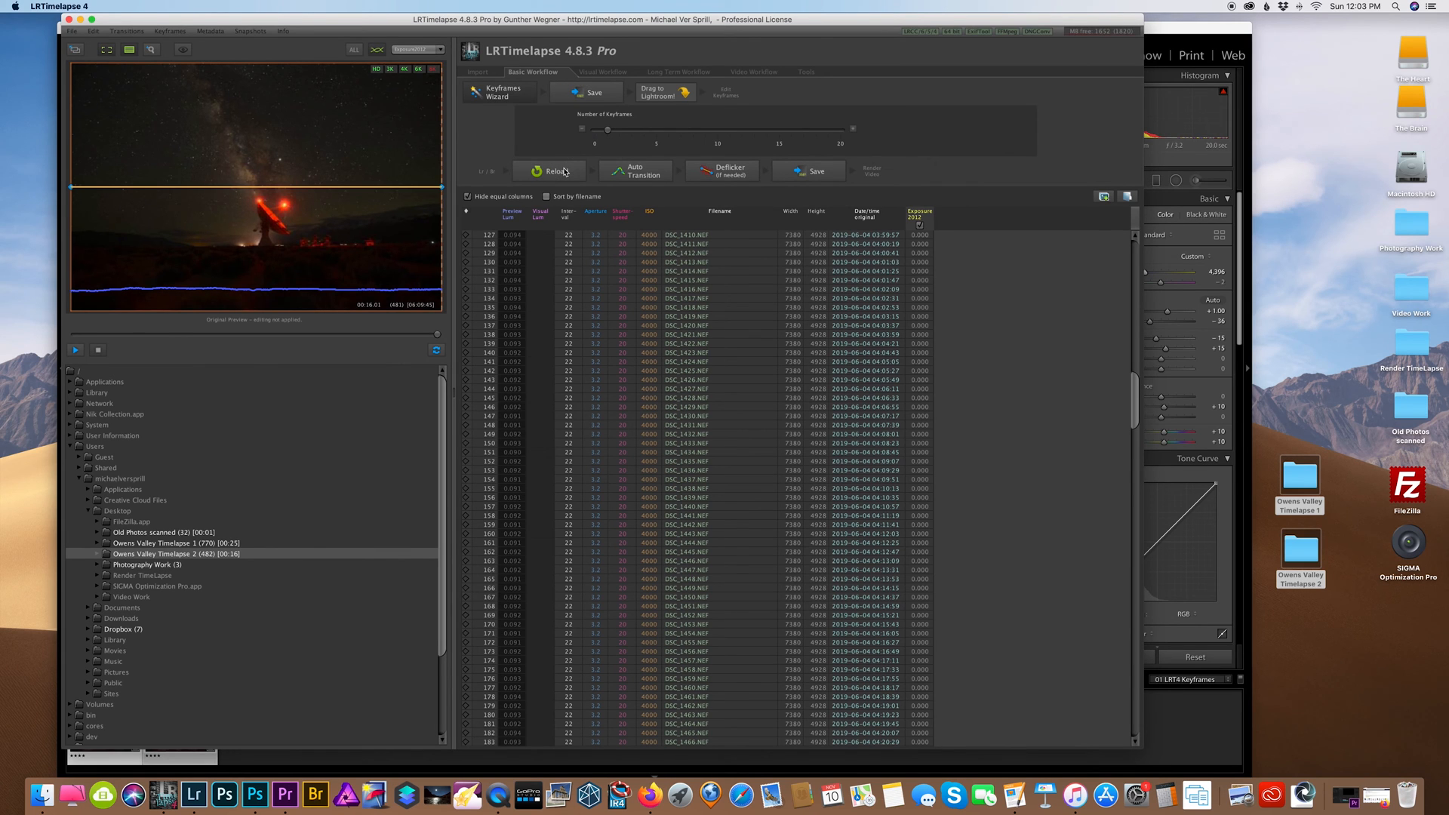
Step: Reload the Lightroom keyframe edits and auto-transition them across all frames
left_click(550, 171)
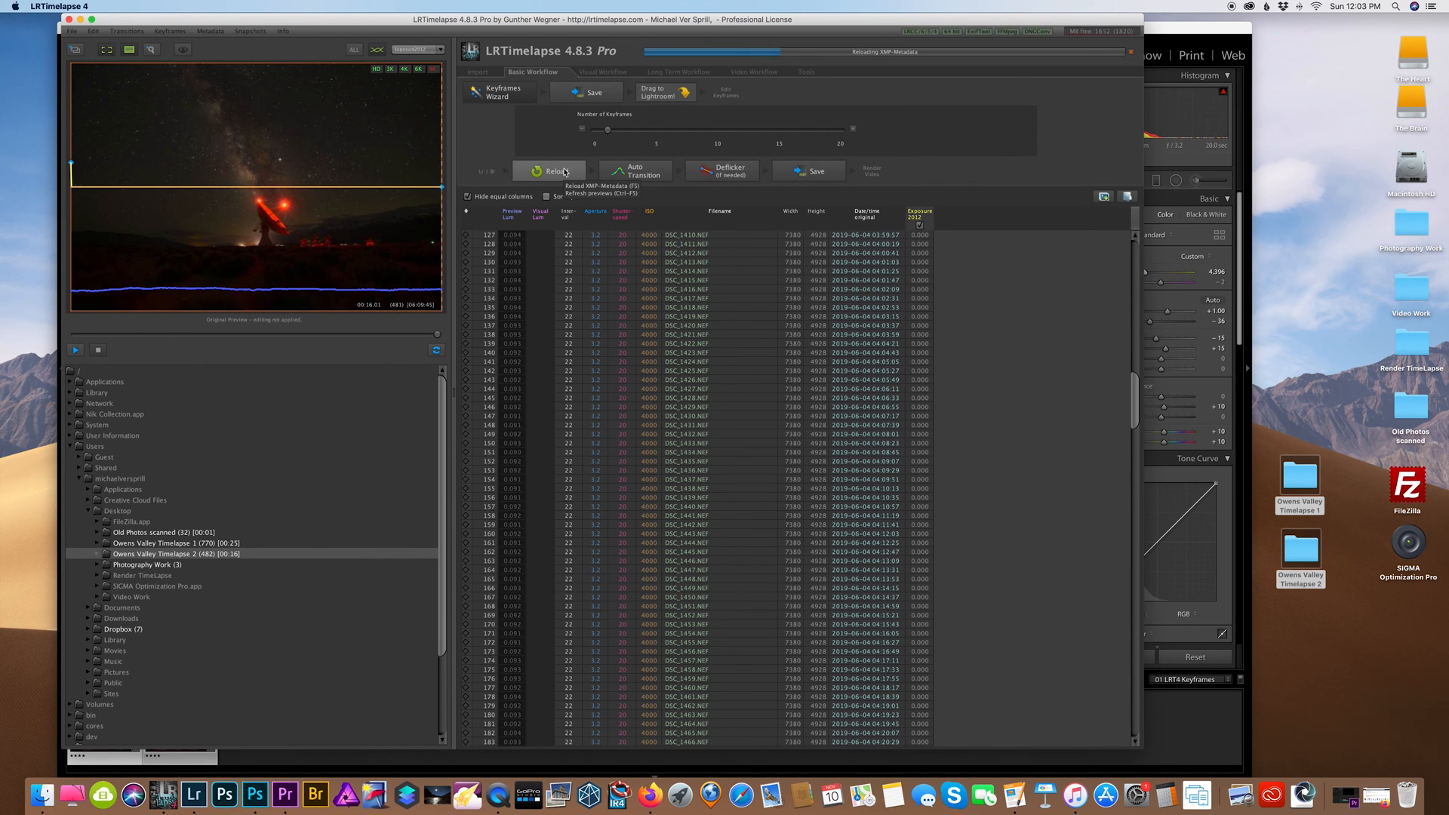
left_click(550, 171)
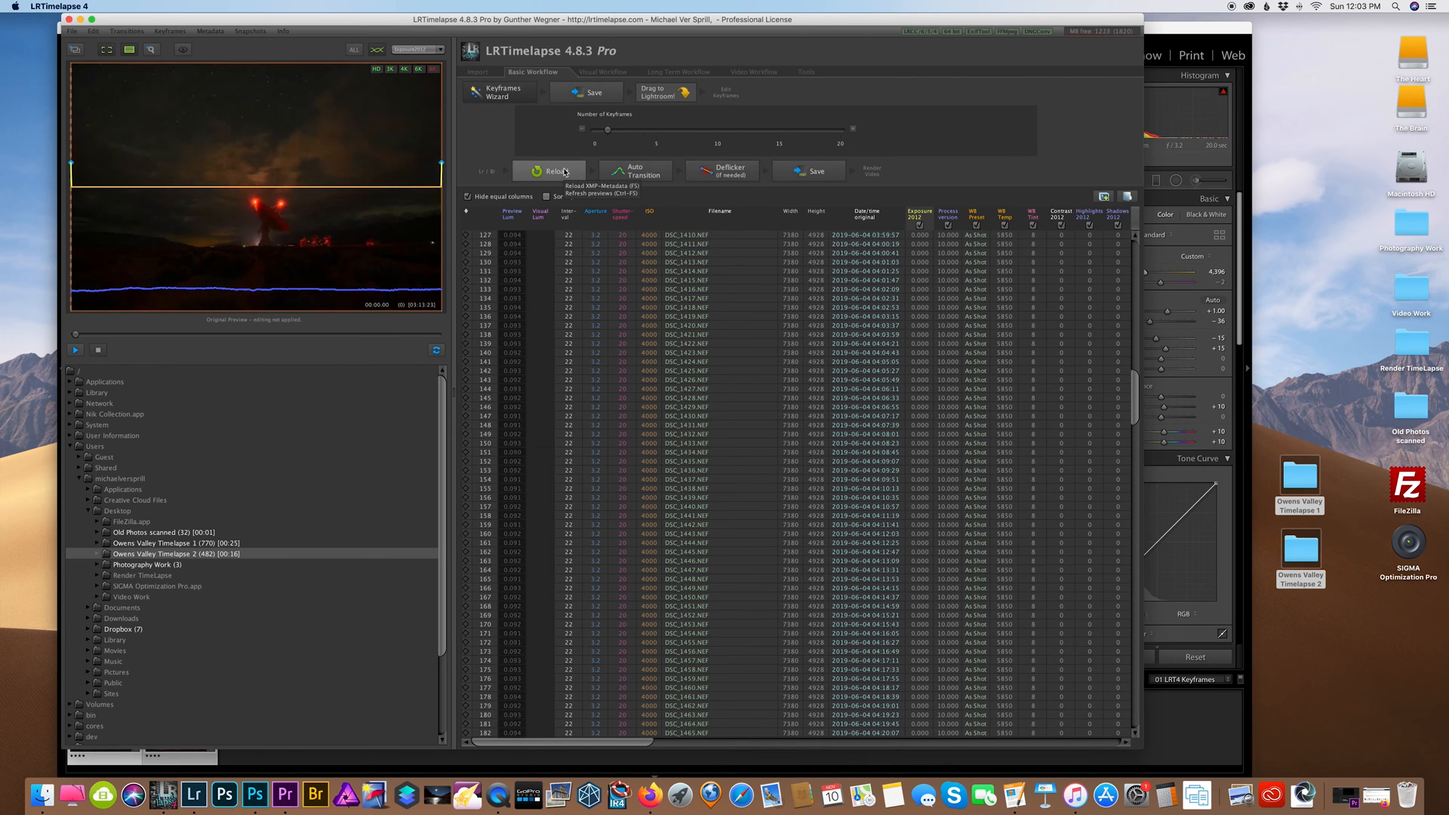
left_click(635, 171)
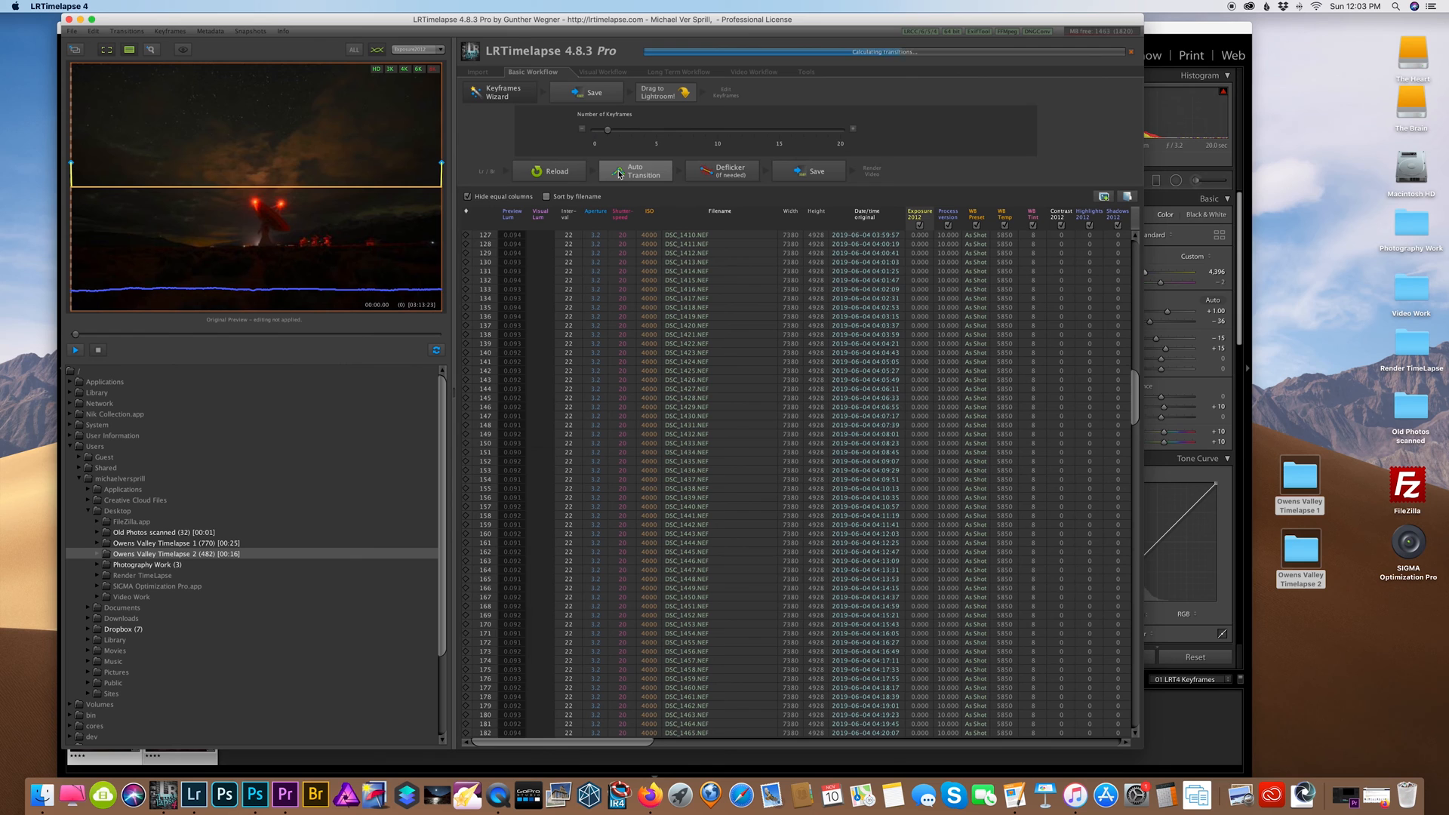
left_click(635, 172)
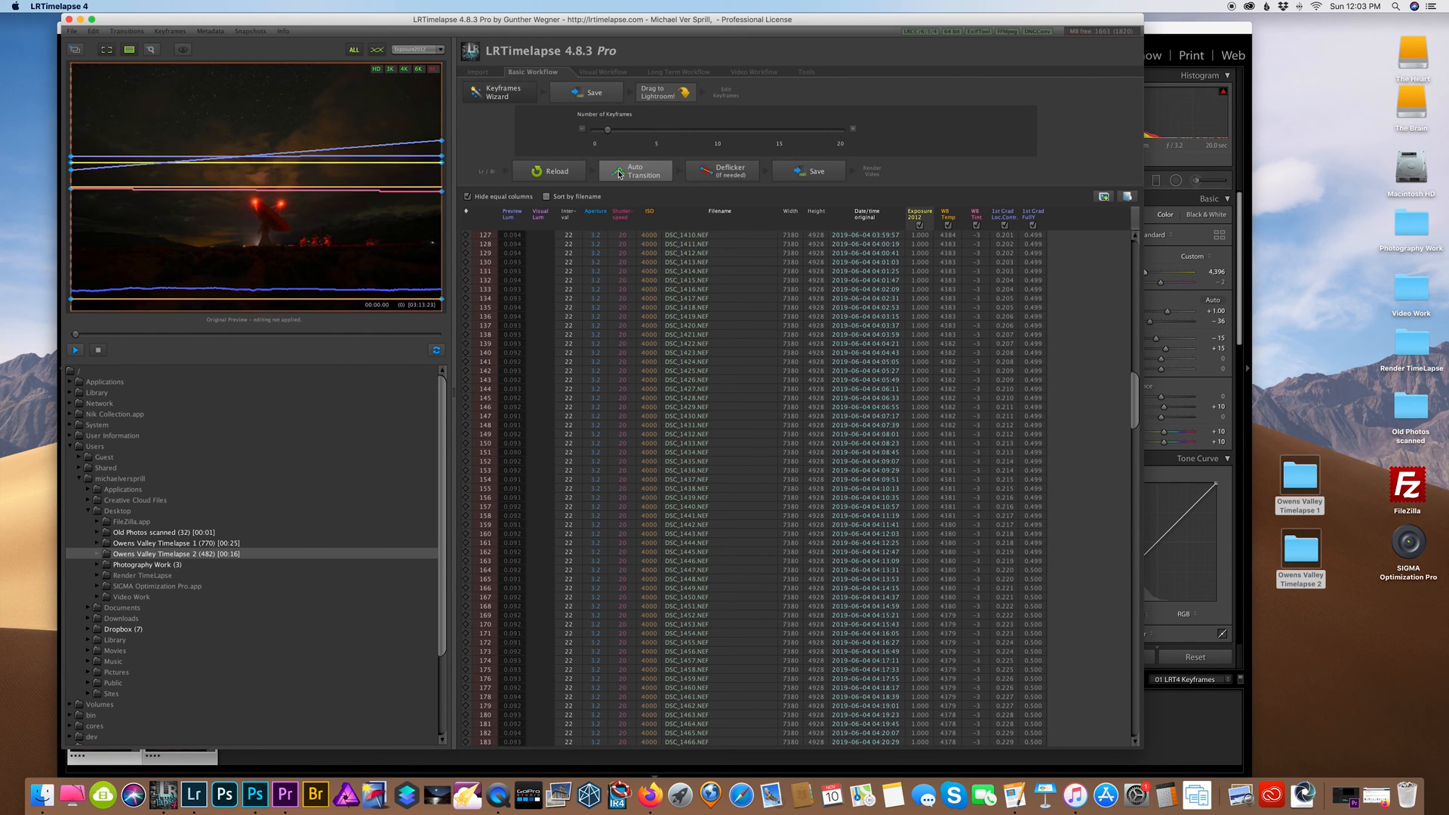
Step: Deflicker the sequence with low smoothing and apply it
left_click(635, 171)
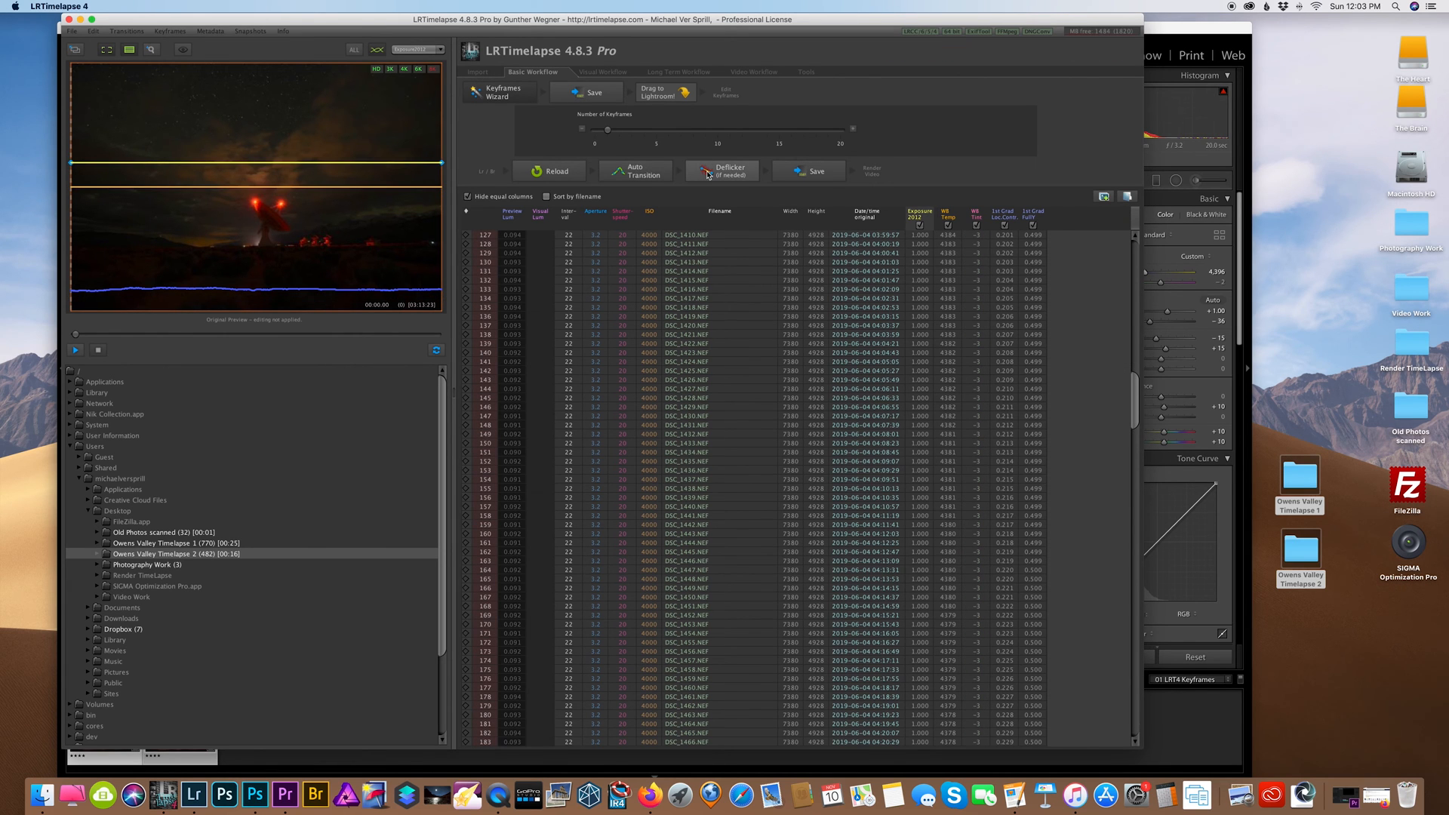
left_click(729, 172)
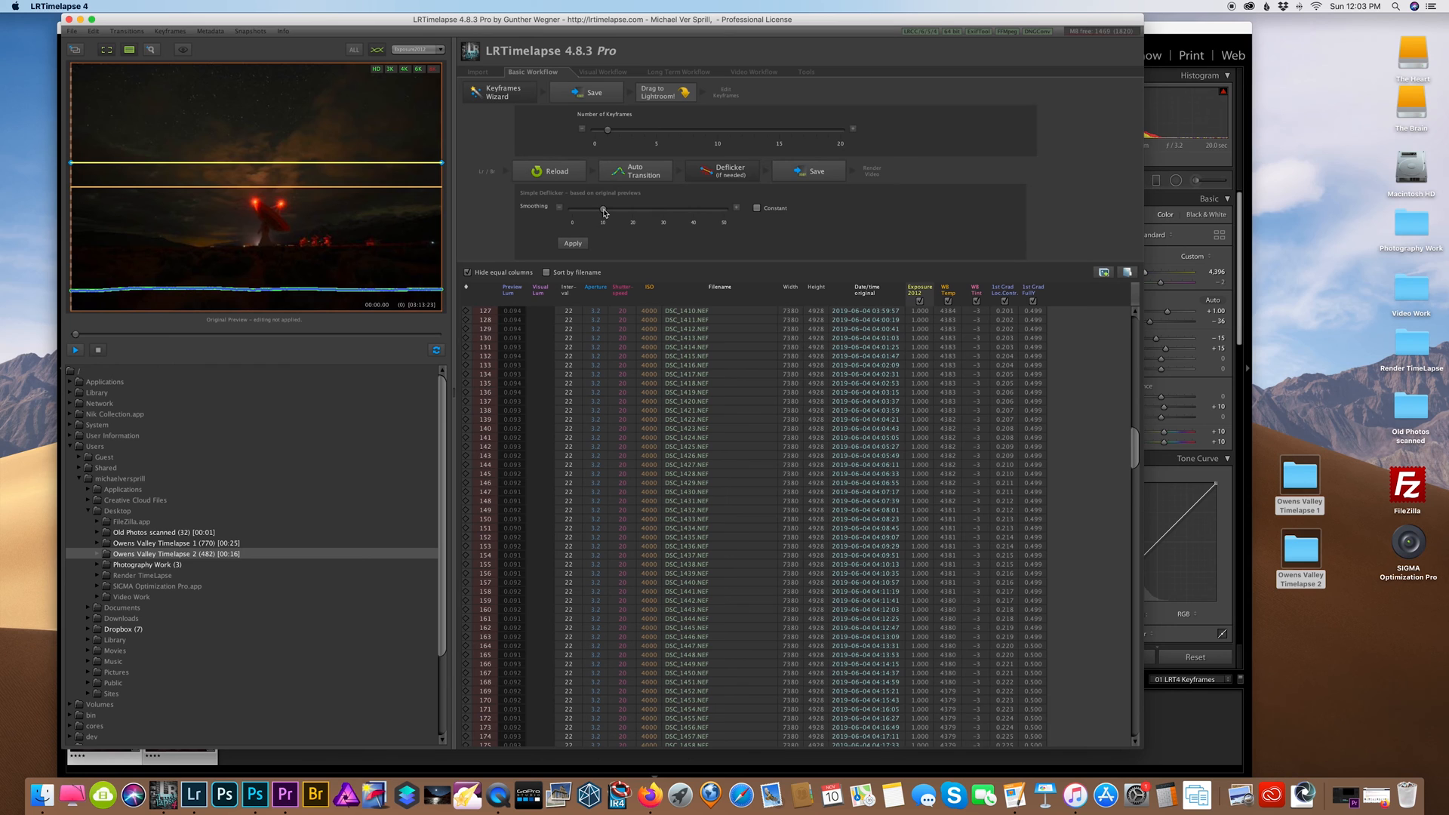
left_click_drag(602, 210, 588, 211)
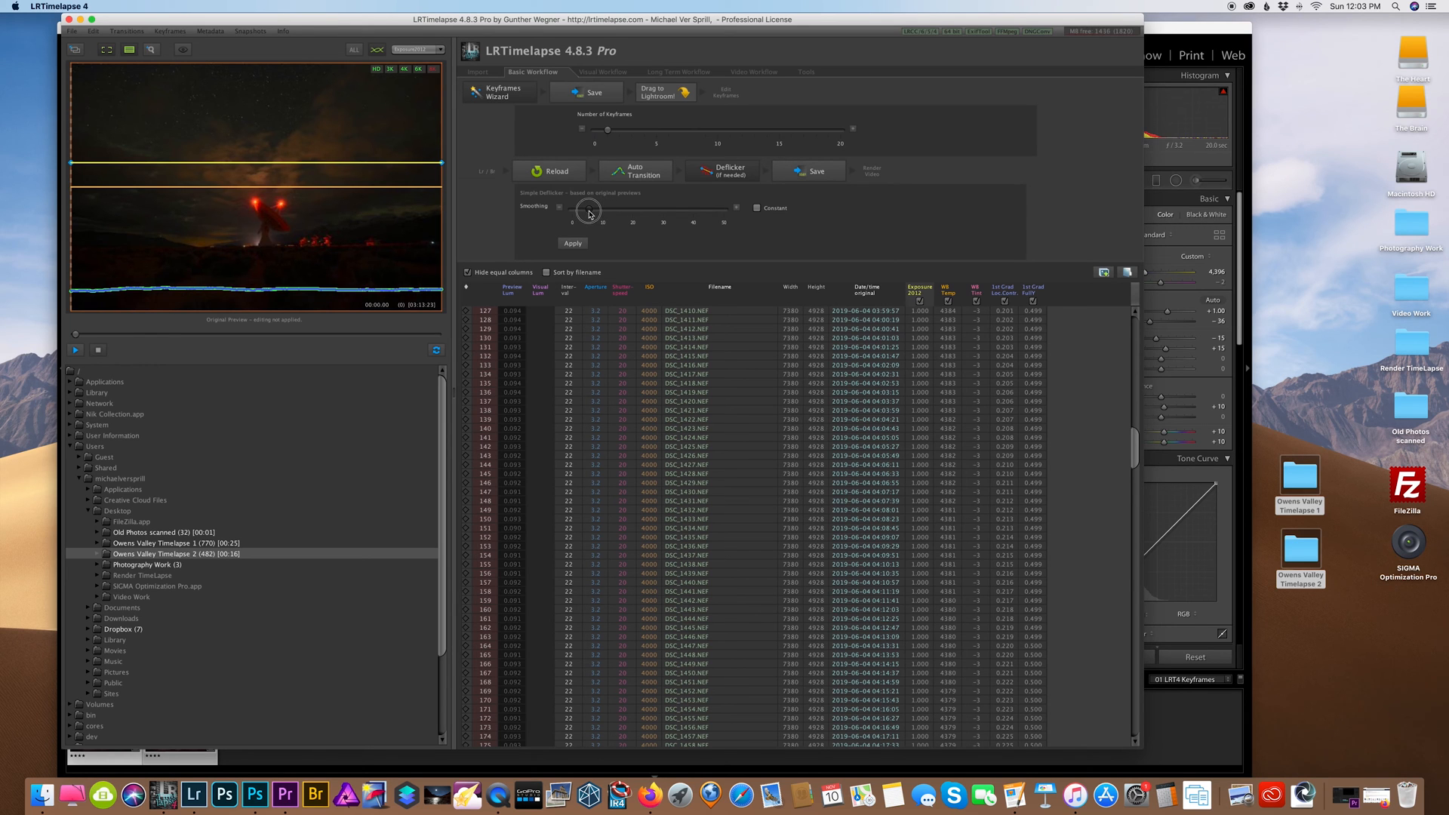
left_click(571, 243)
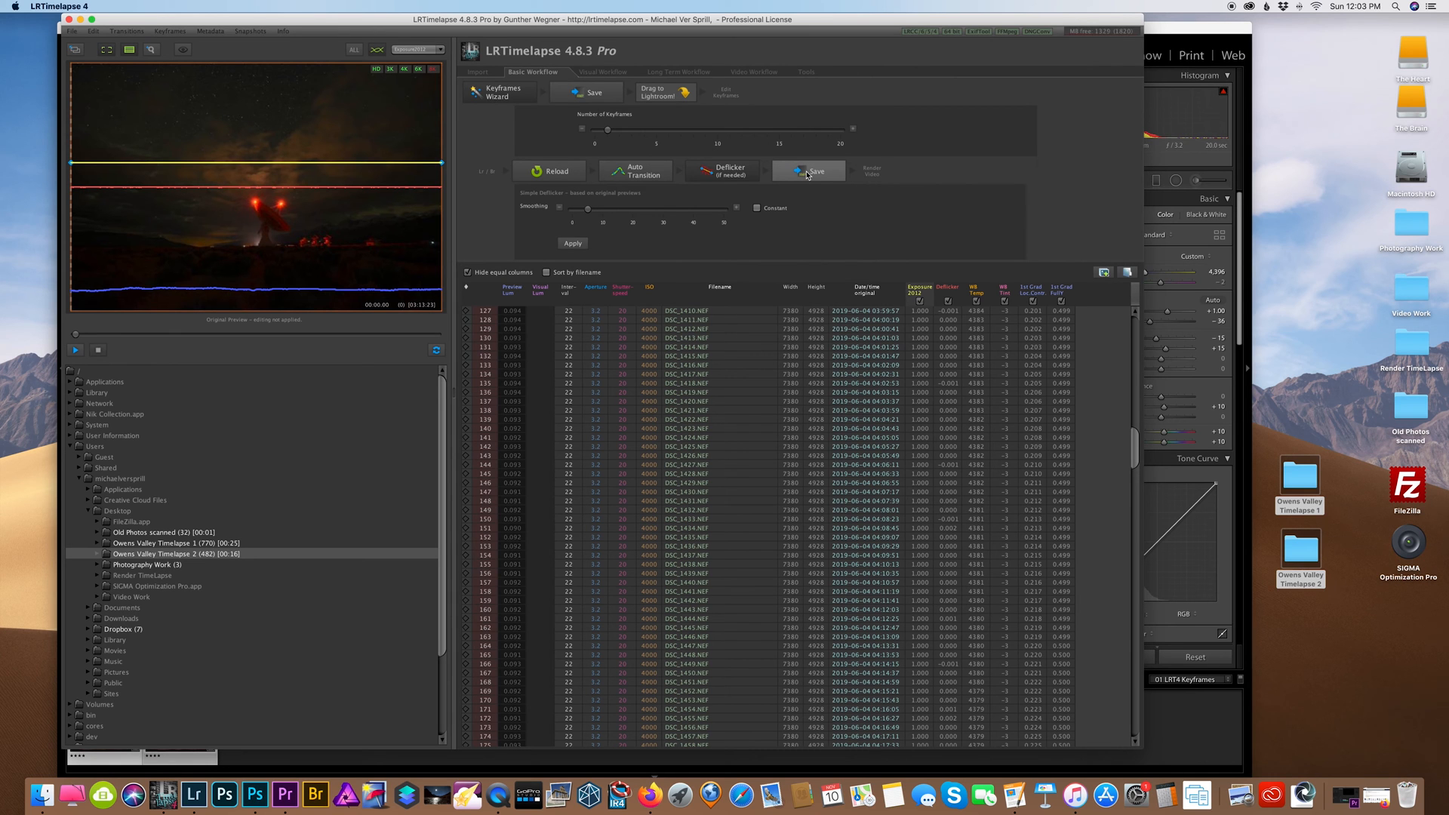
mouse_move(808, 171)
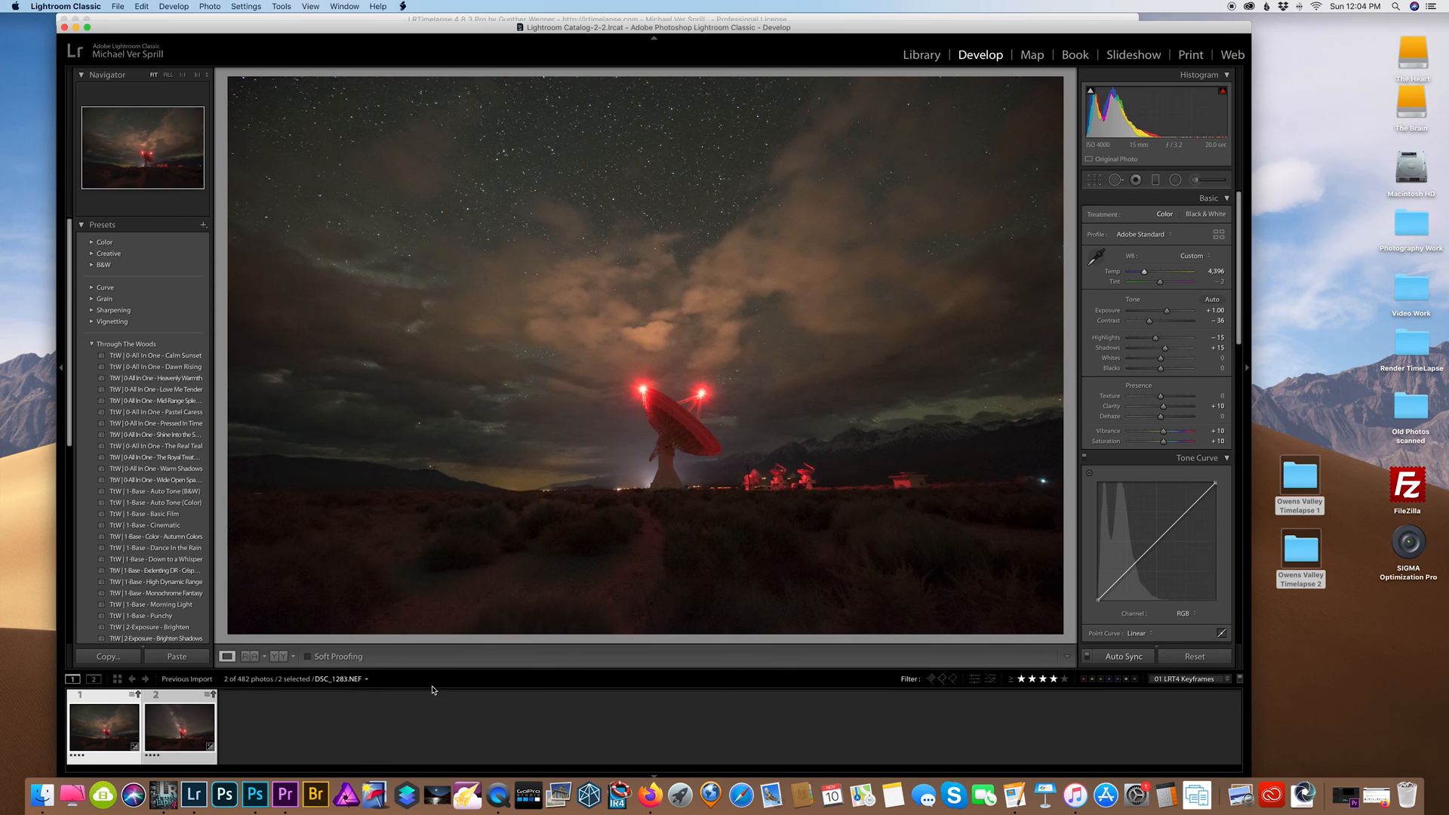
Step: Filter the filmstrip to 00 LRT4 Full Sequence and re-read all 482 frames' metadata from files
left_click(1184, 679)
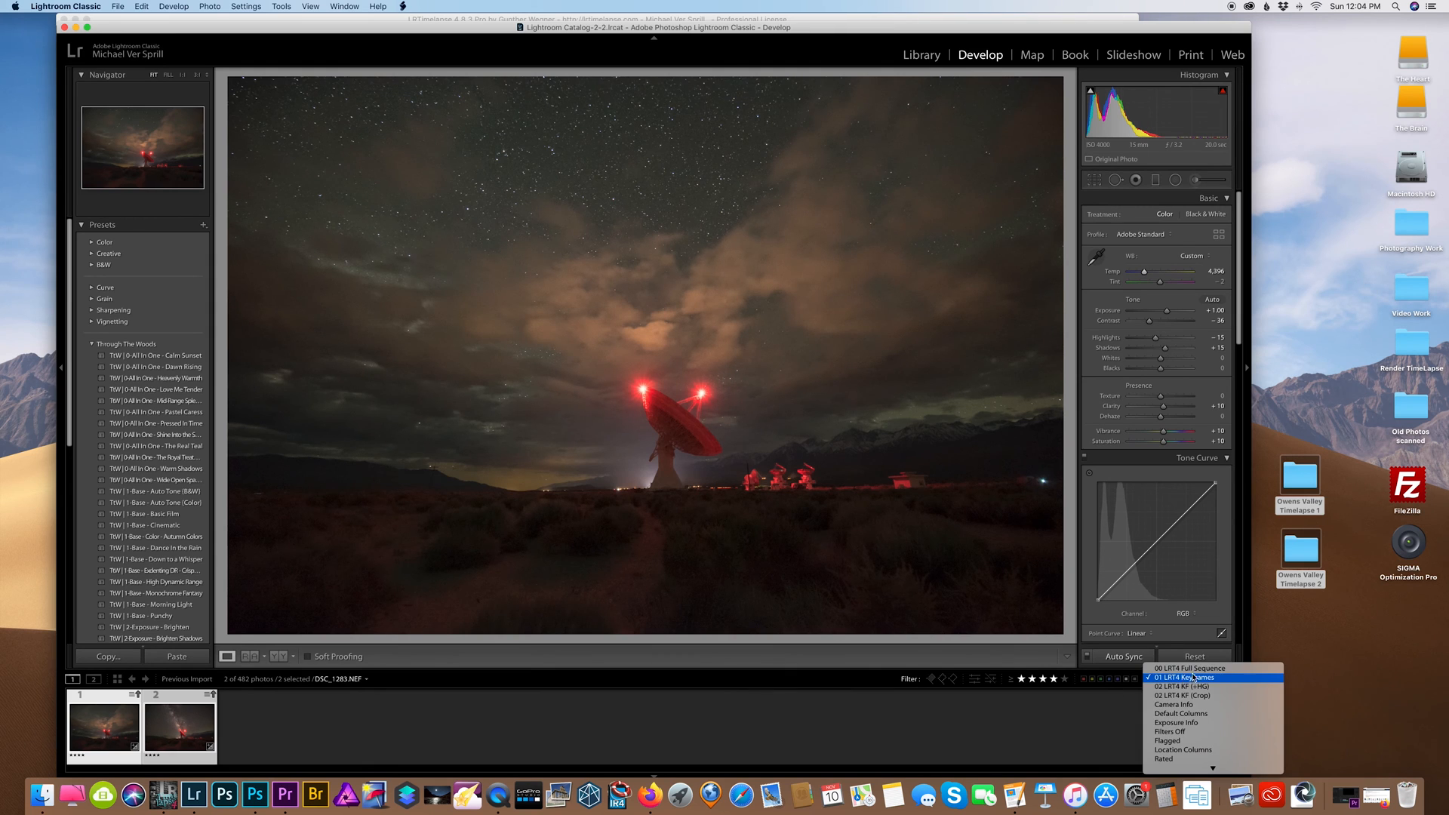
left_click(1191, 667)
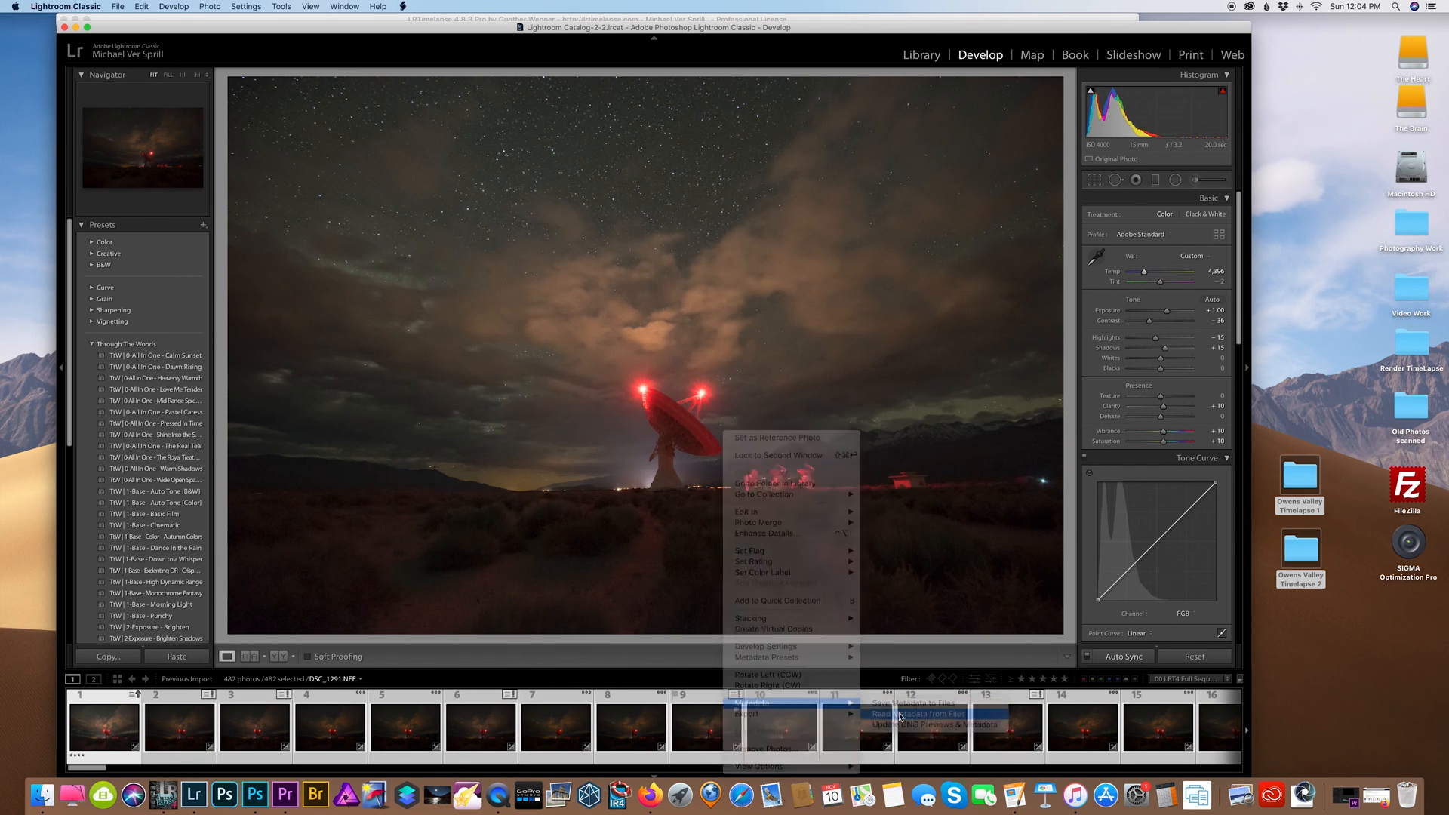
left_click(918, 714)
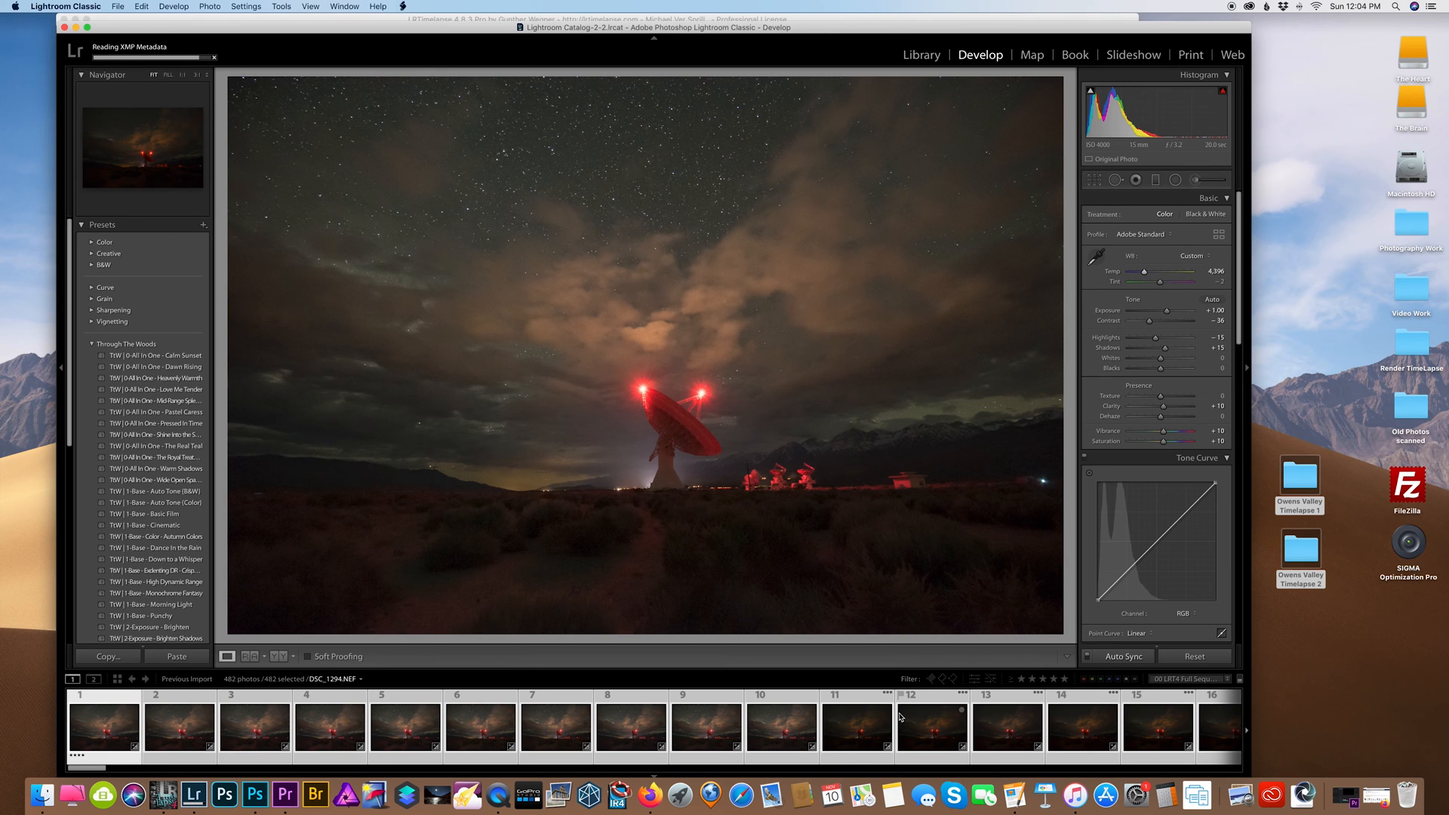
left_click(942, 51)
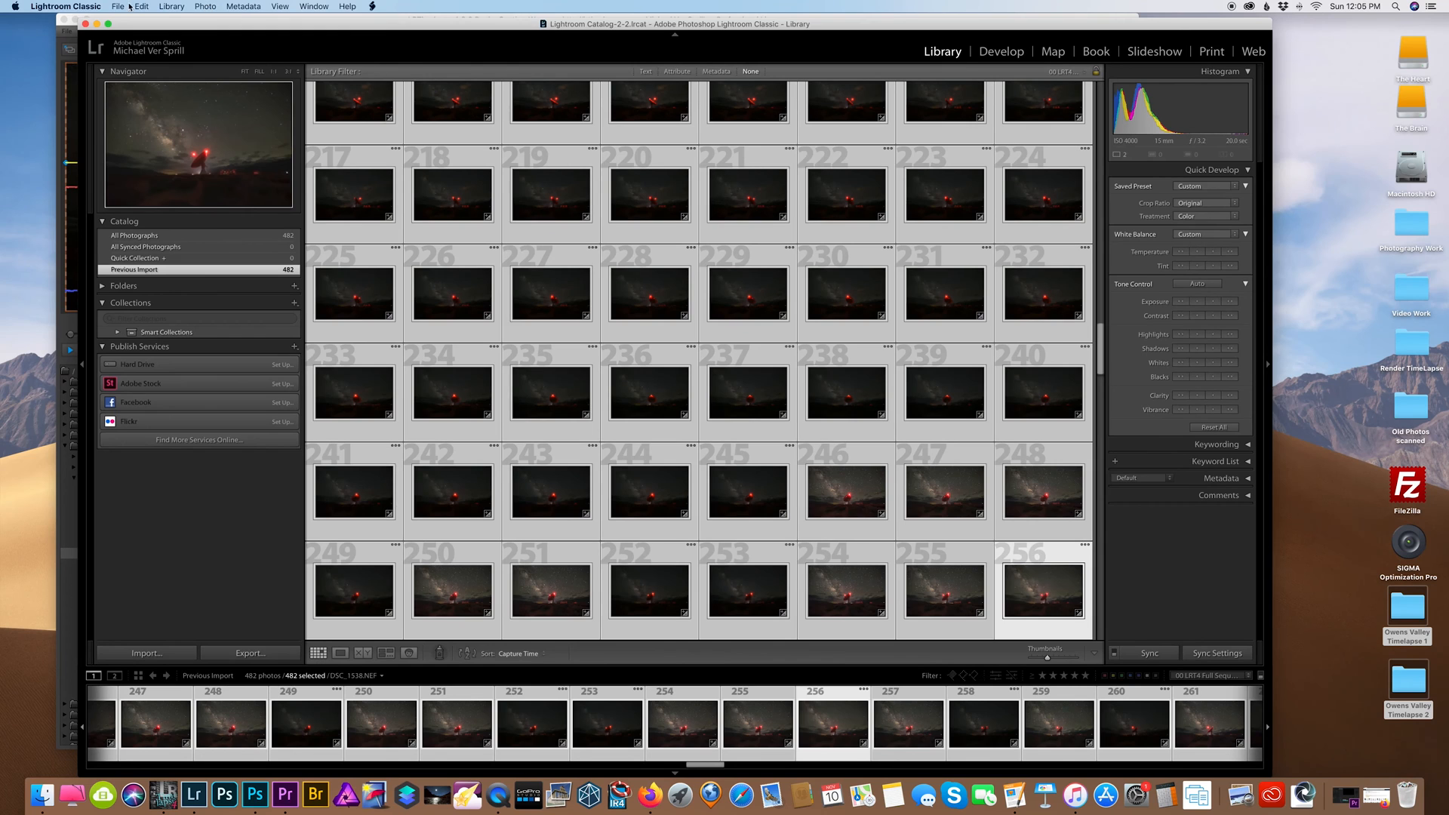
Step: Export all frames with the LRTimelapse LRT (JPG) preset as sequence 'Owens Valley Timelapse'
left_click(118, 7)
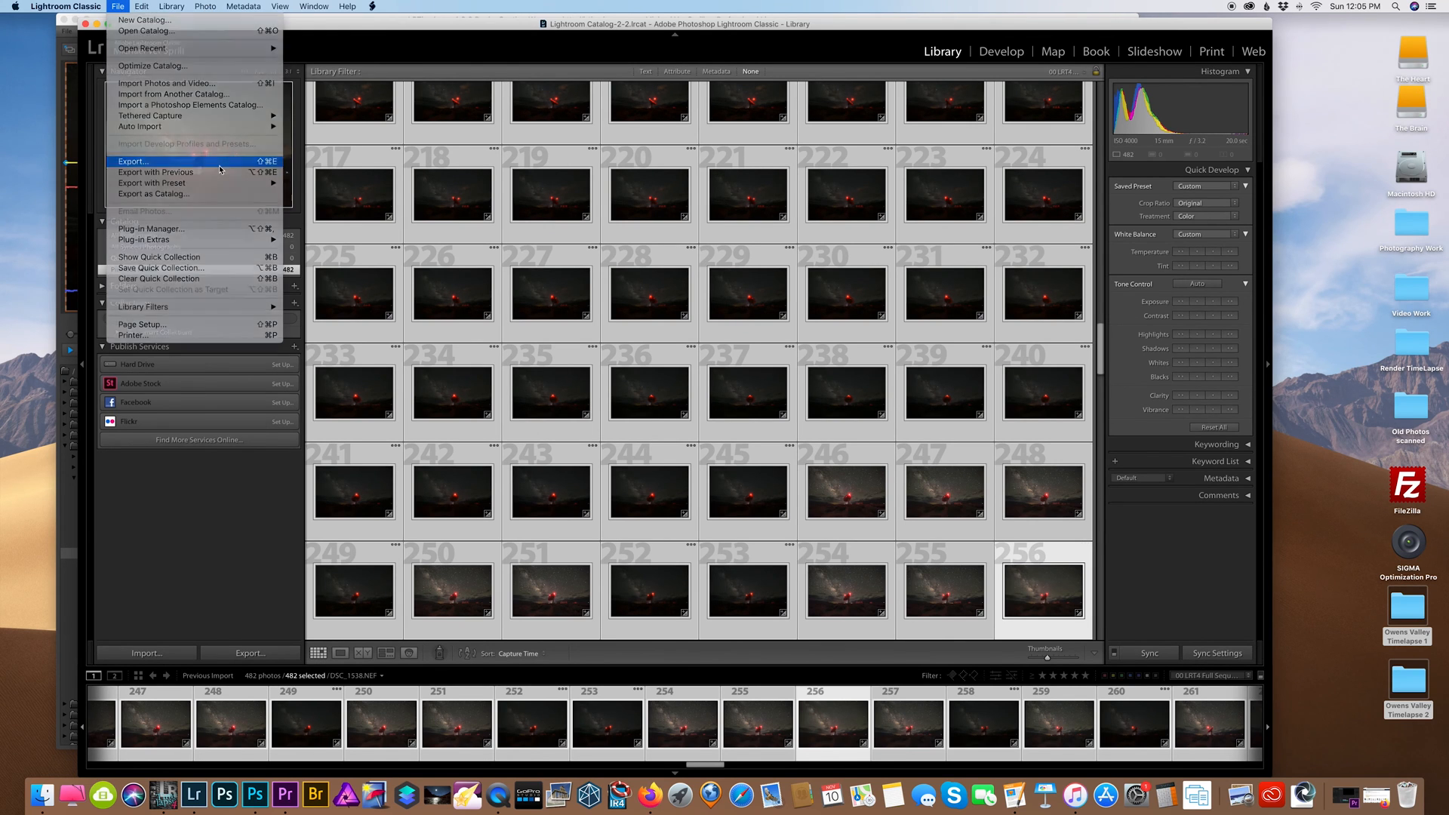
left_click(133, 161)
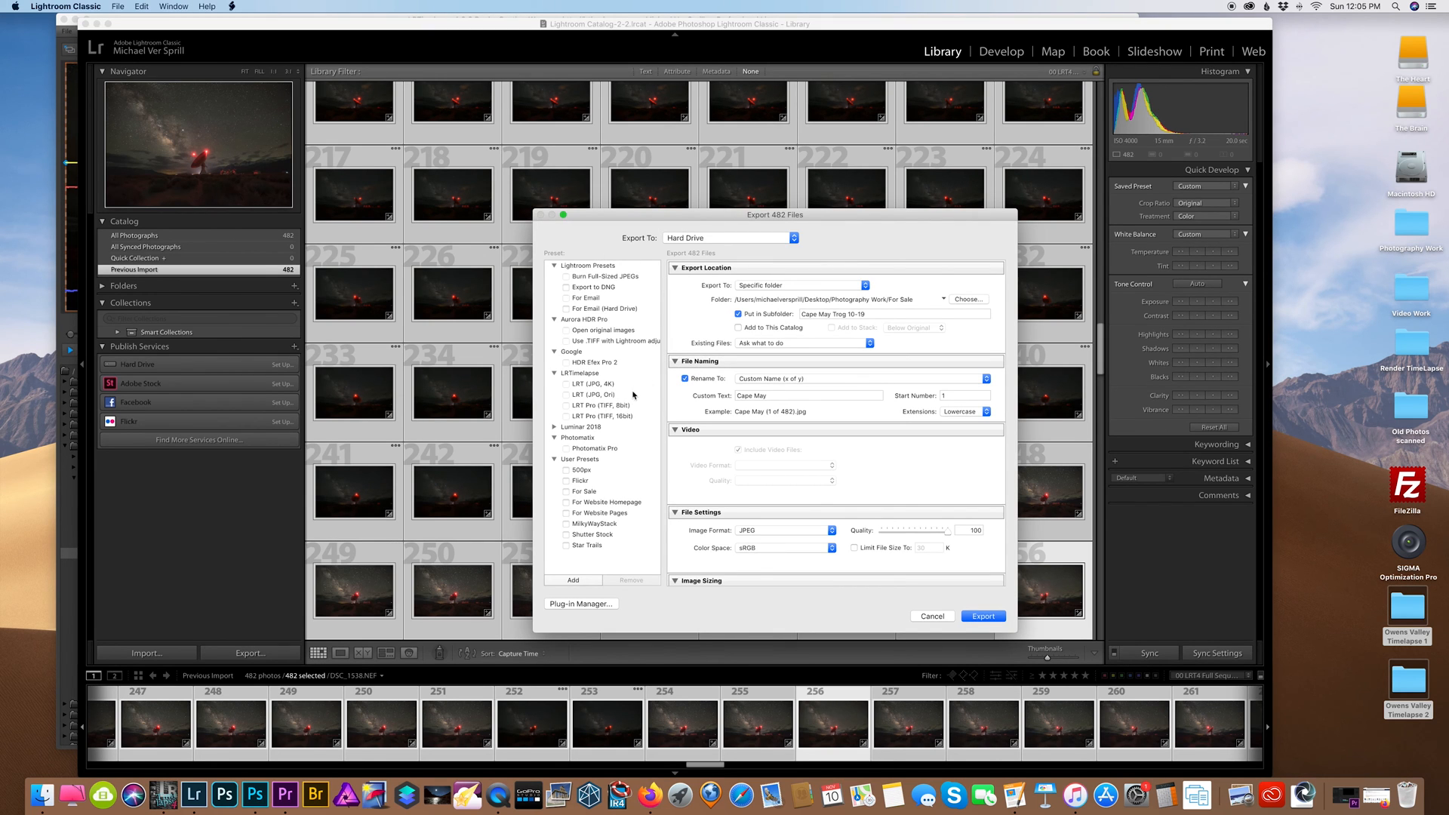
mouse_move(593, 396)
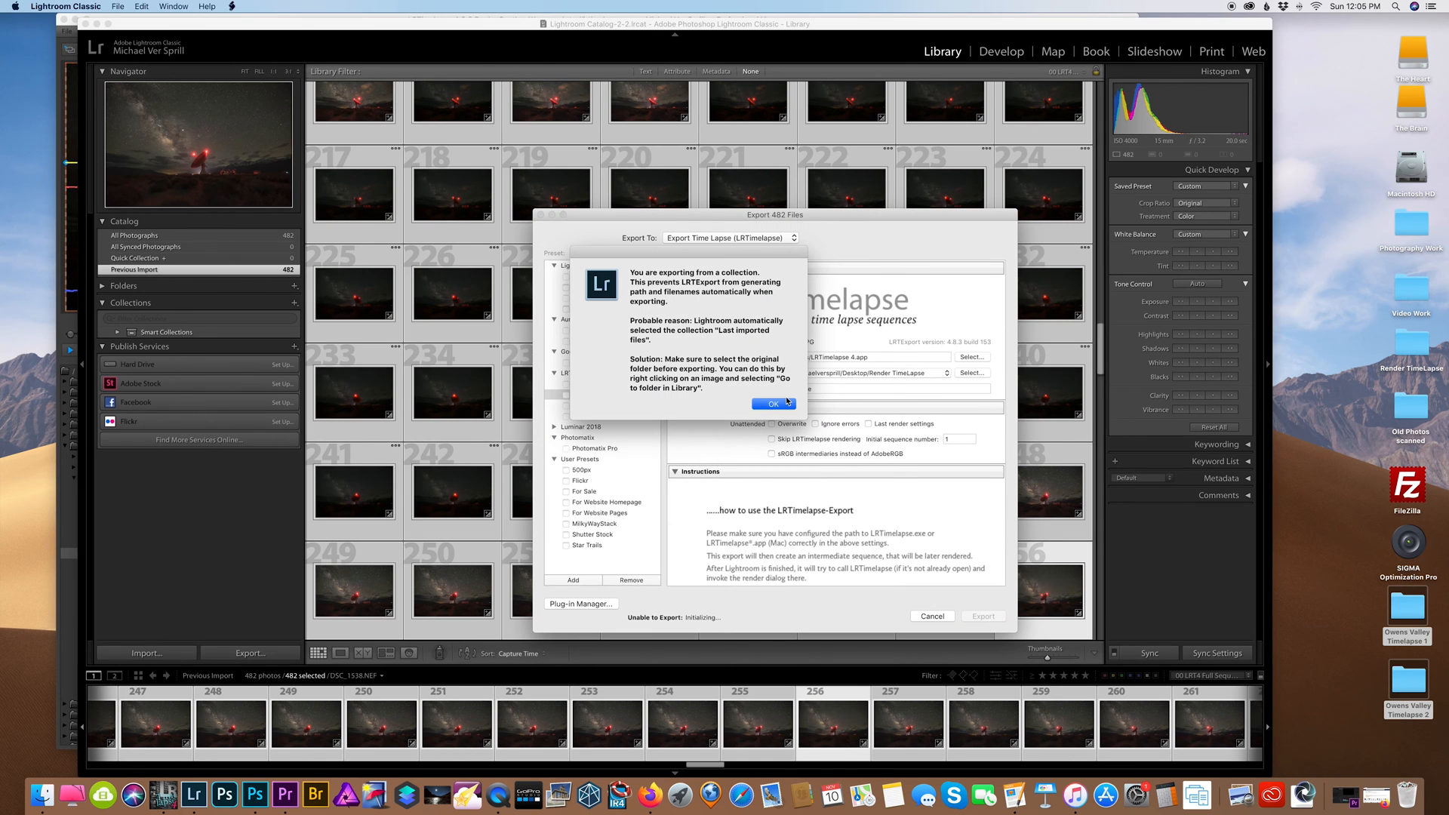
left_click(772, 404)
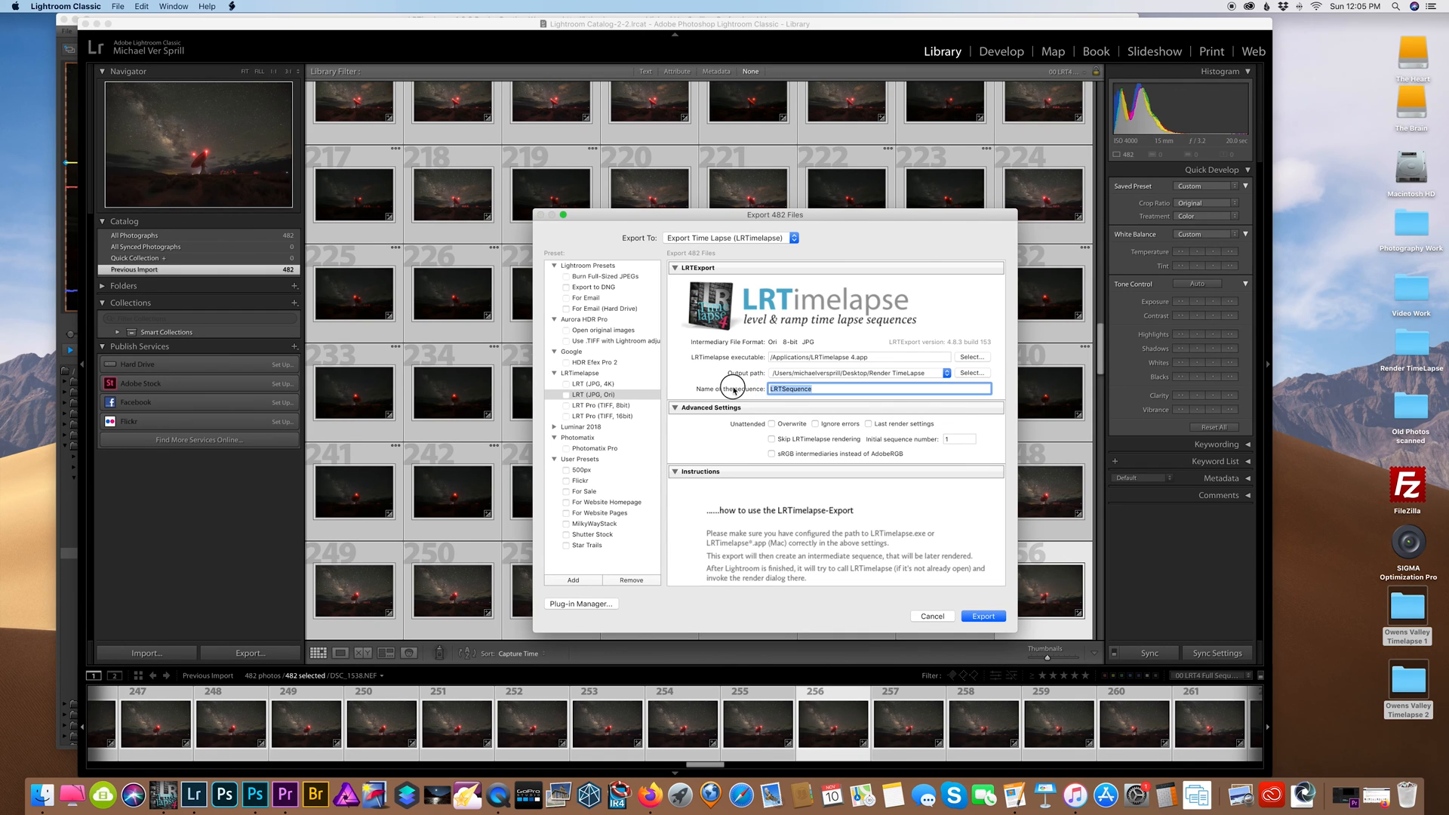
type("Owens Valley Timelapse")
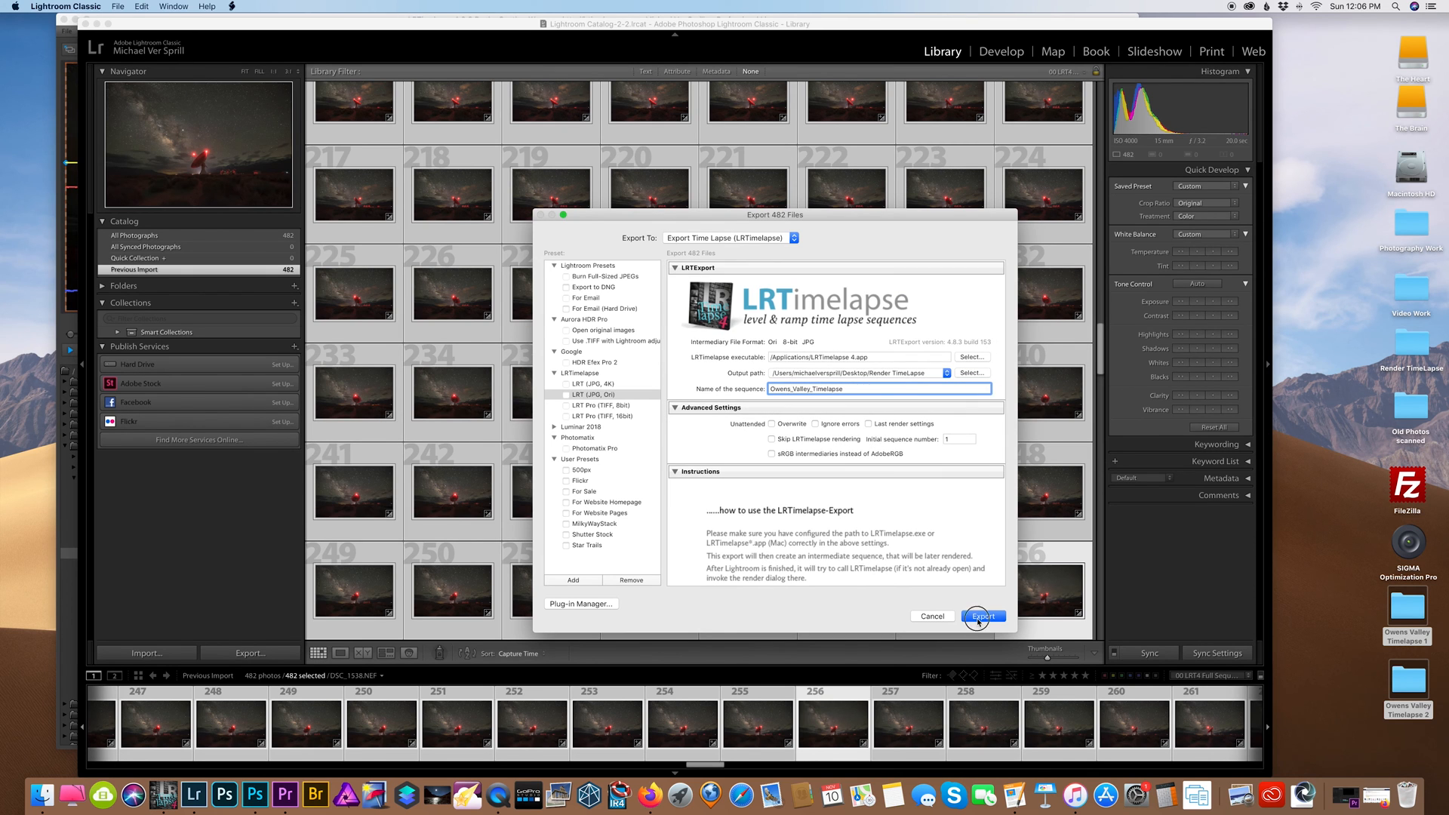
left_click(983, 617)
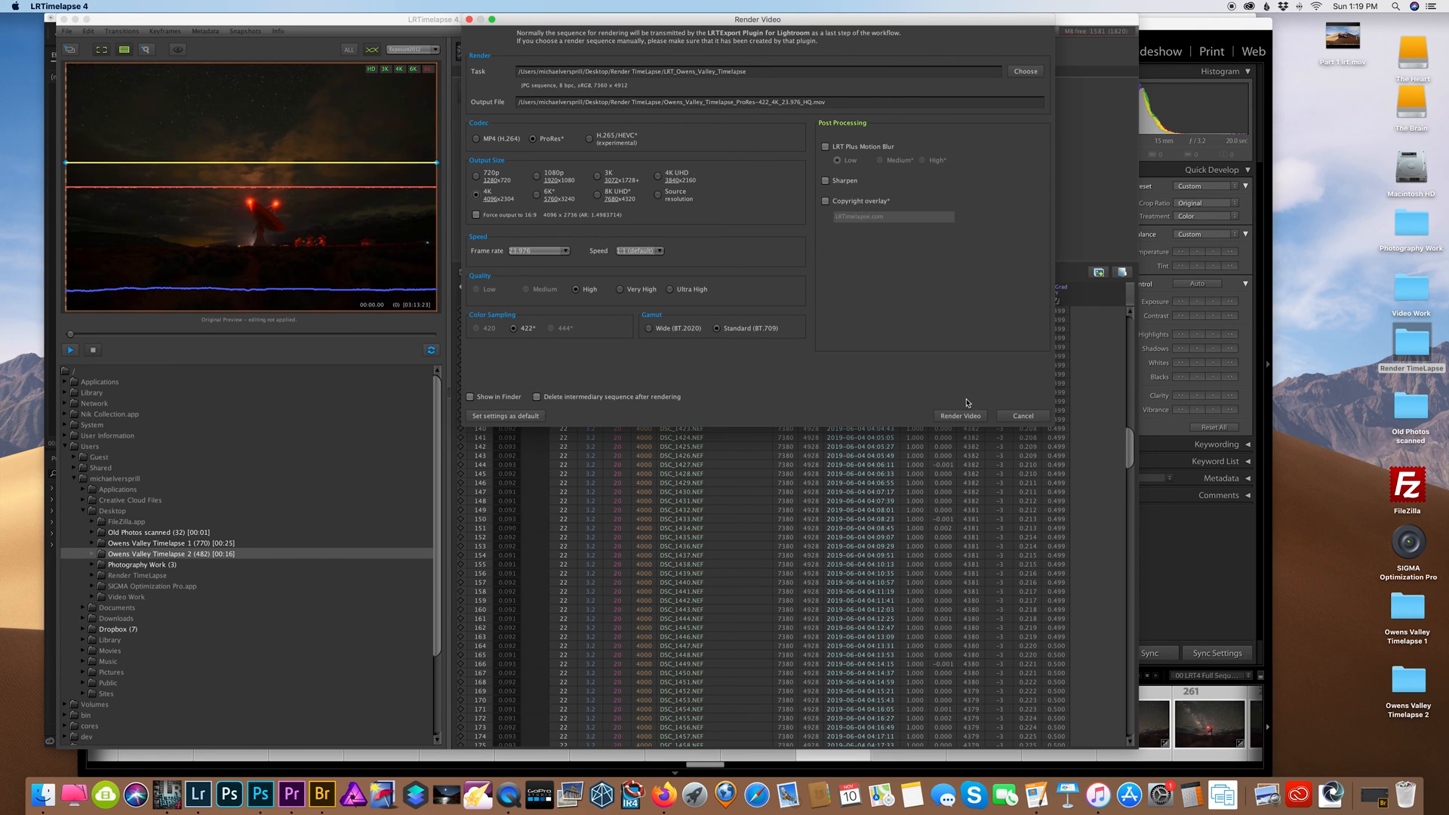
mouse_move(959, 415)
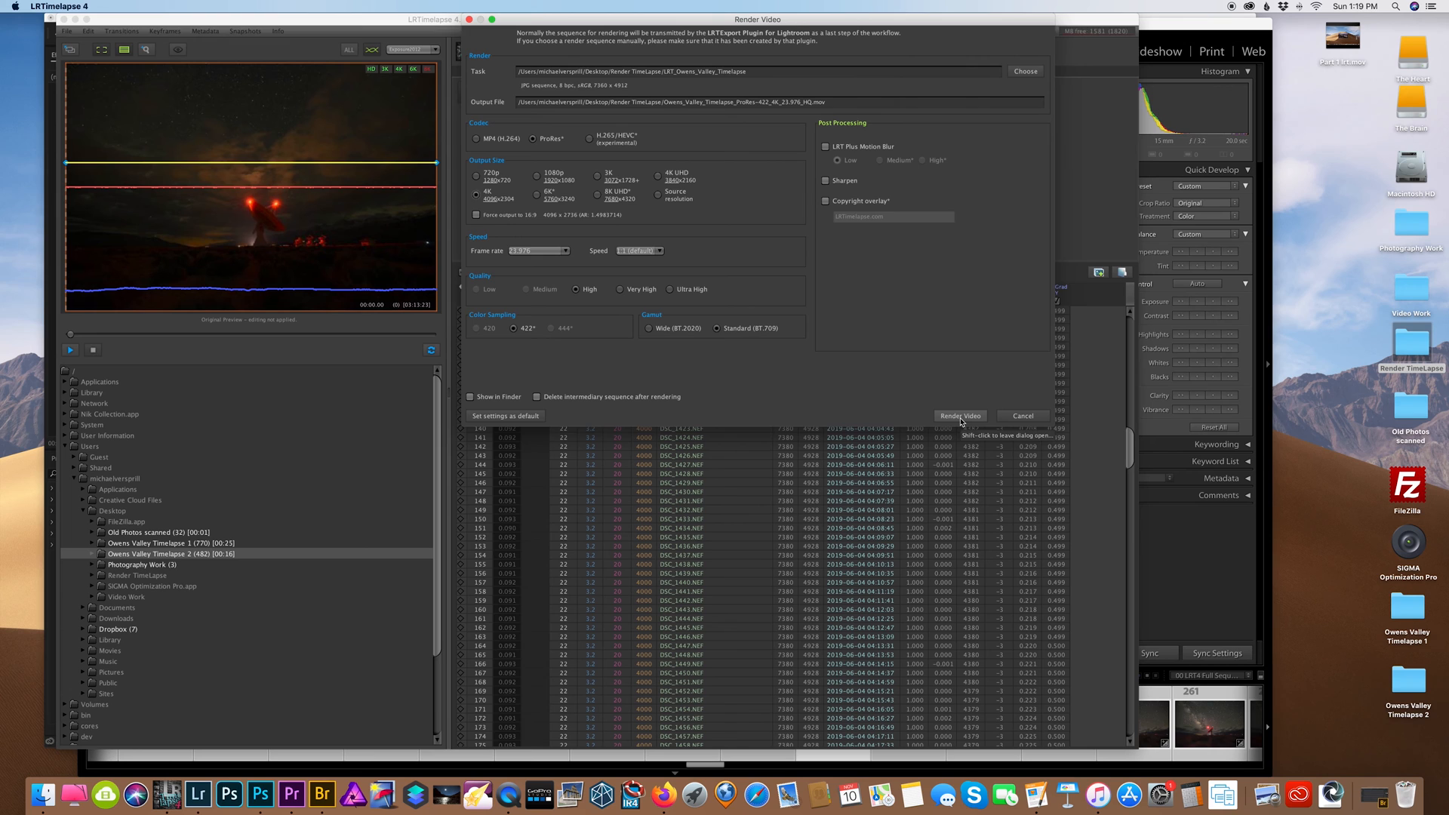
Step: Render the sequence as a ProRes 422, 4K UHD movie at 23.976 fps
left_click(959, 415)
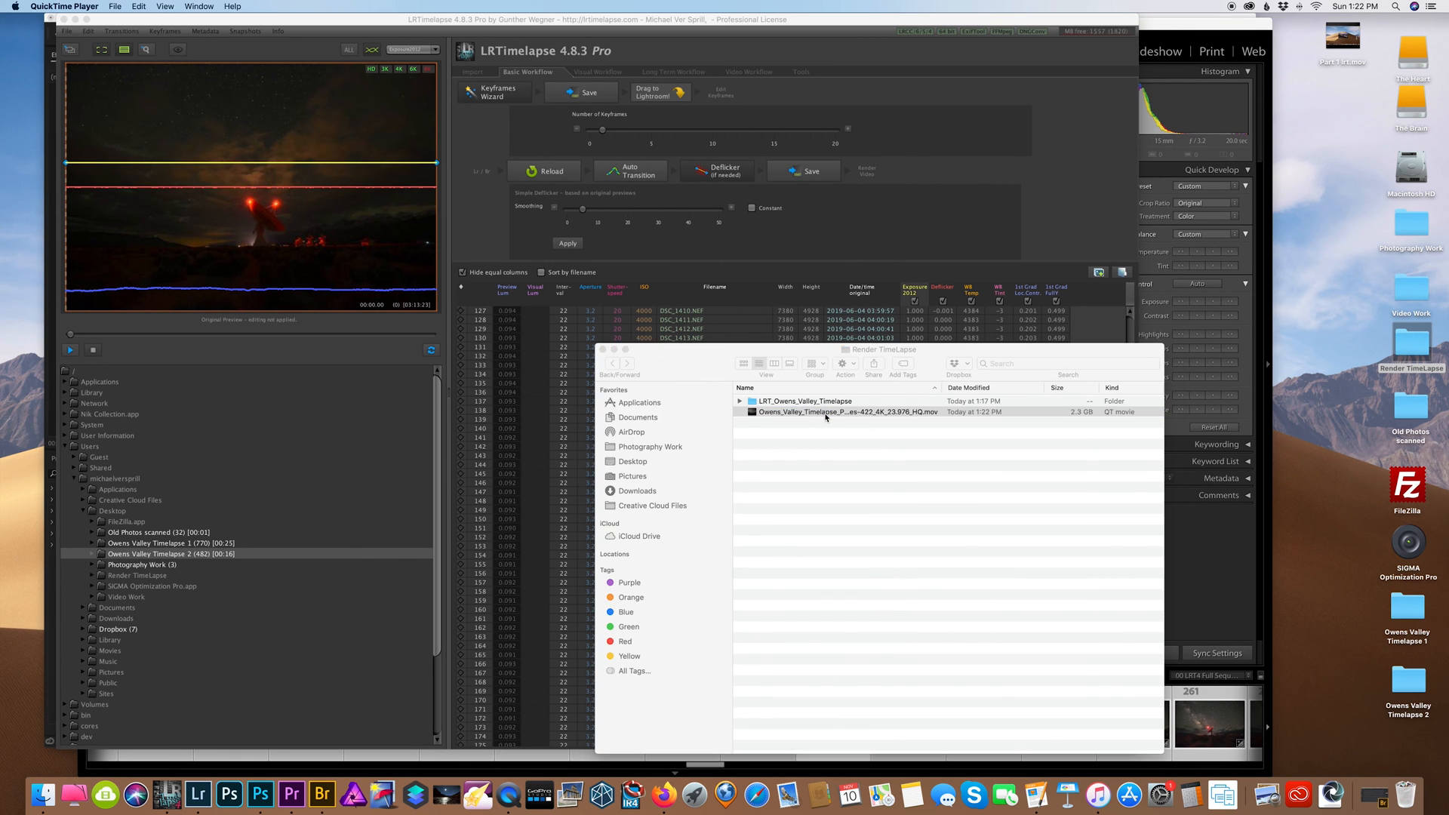
Step: Play the rendered Owens_Valley_Timelapse 4K .mov from Finder in QuickTime Player
double_click(842, 411)
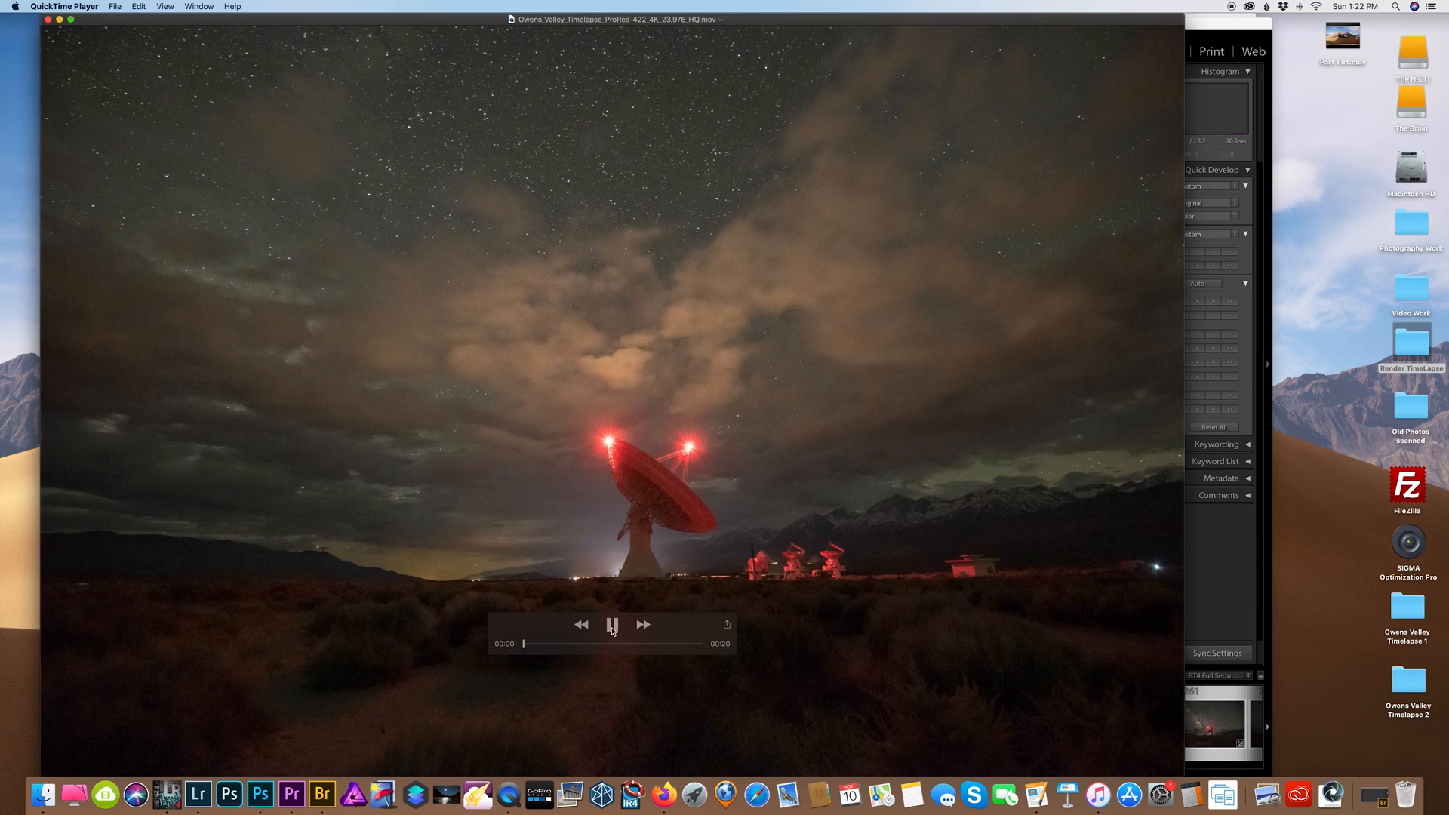